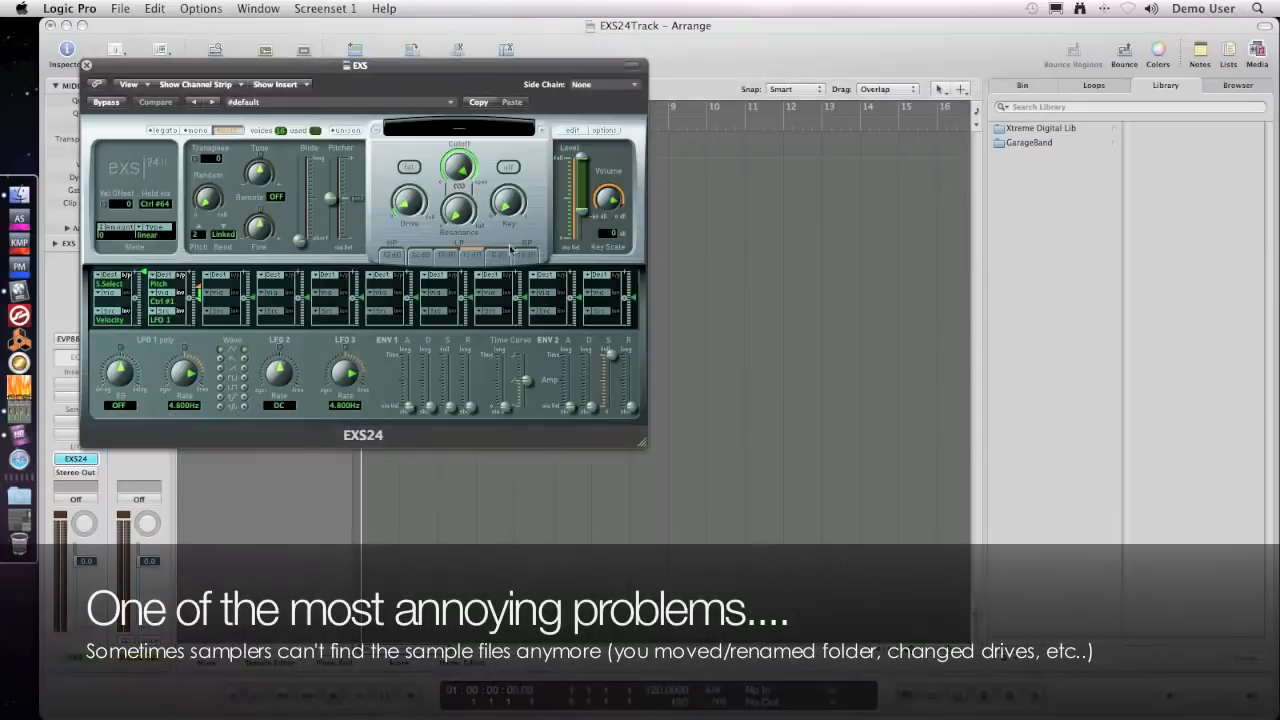
- Load Flange Saw A from All Category Best and dismiss the 'Audio file not found' alert
click(450, 130)
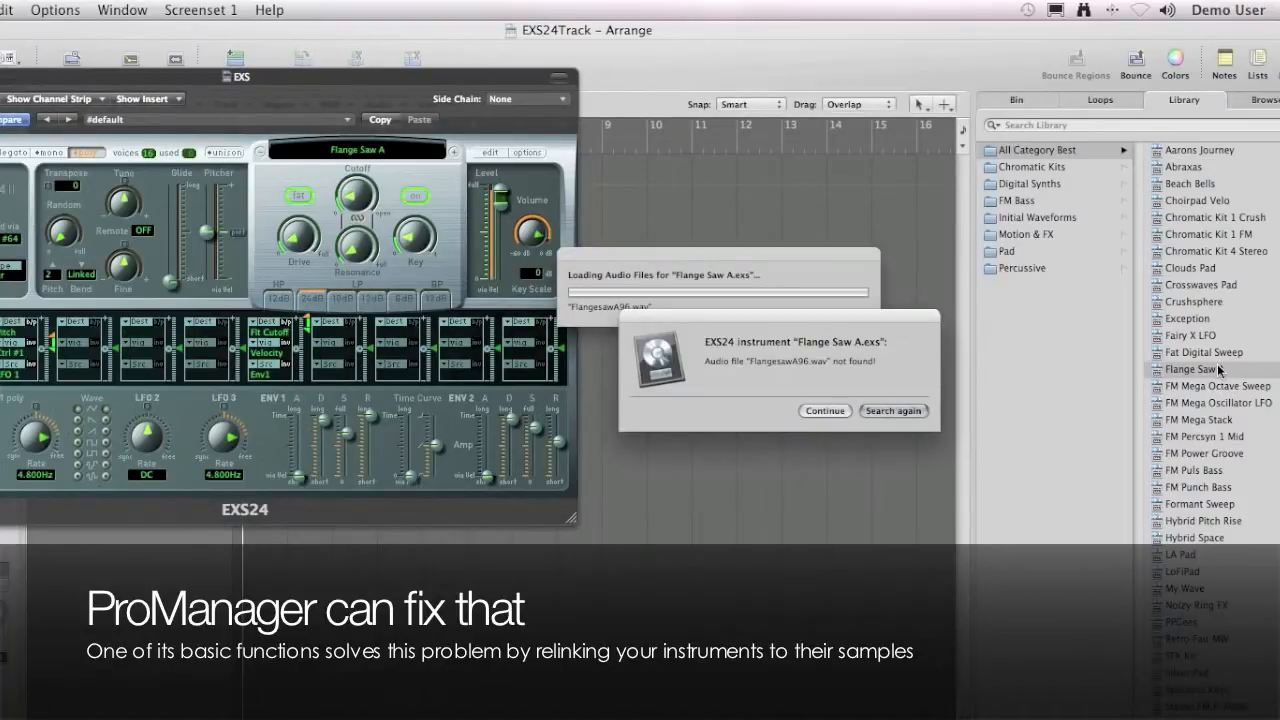
click(824, 410)
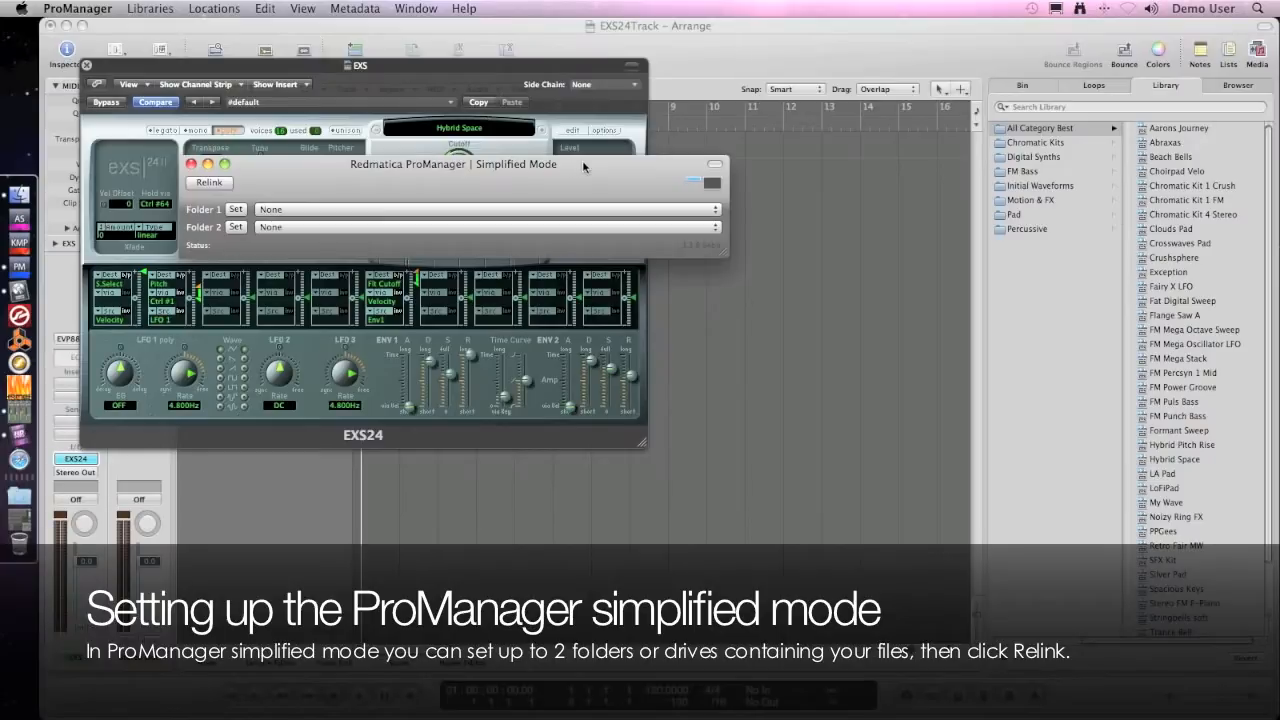
- Point Folder 1 to Sampler Instruments and Folder 2 to Drive2, then relink instruments
click(235, 208)
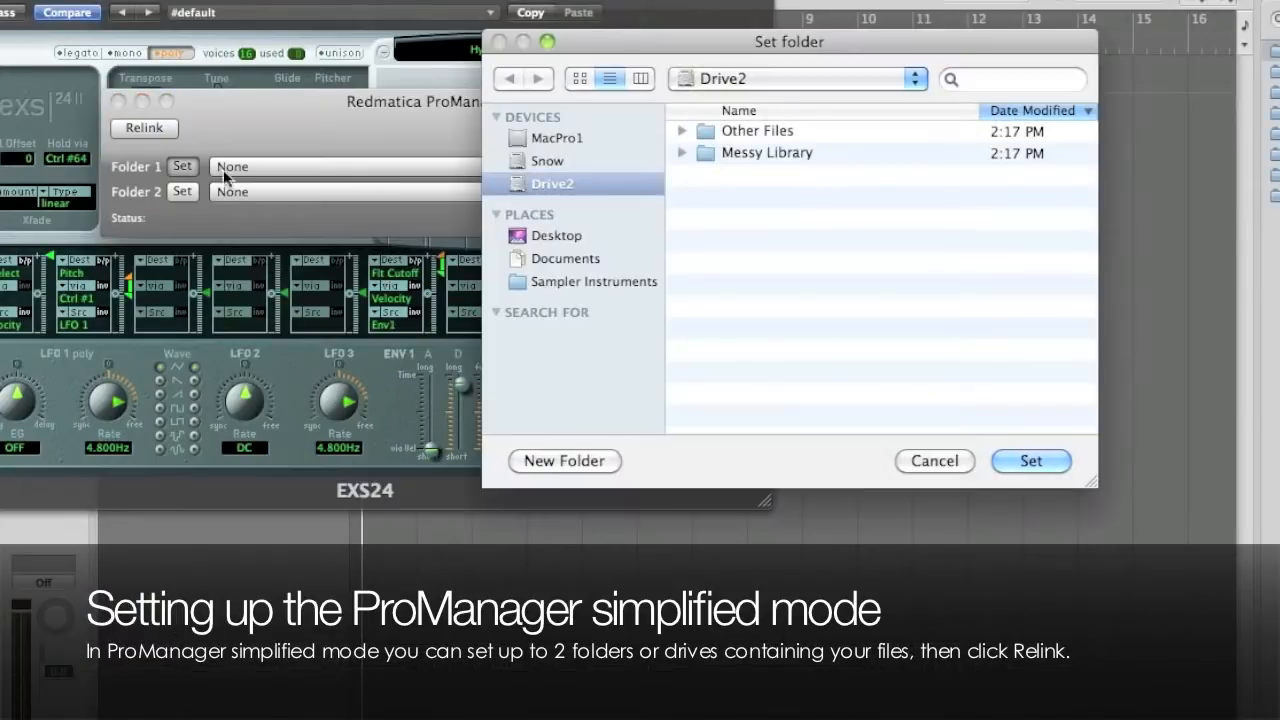
click(1030, 461)
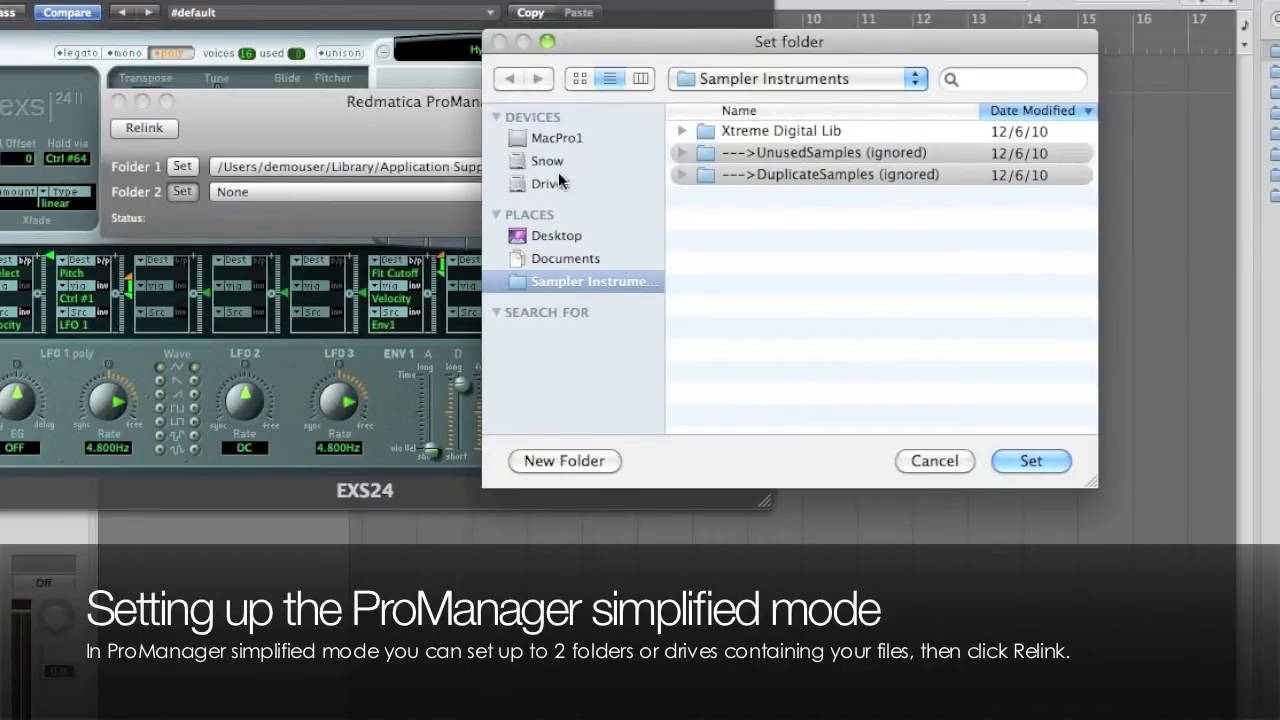
click(553, 183)
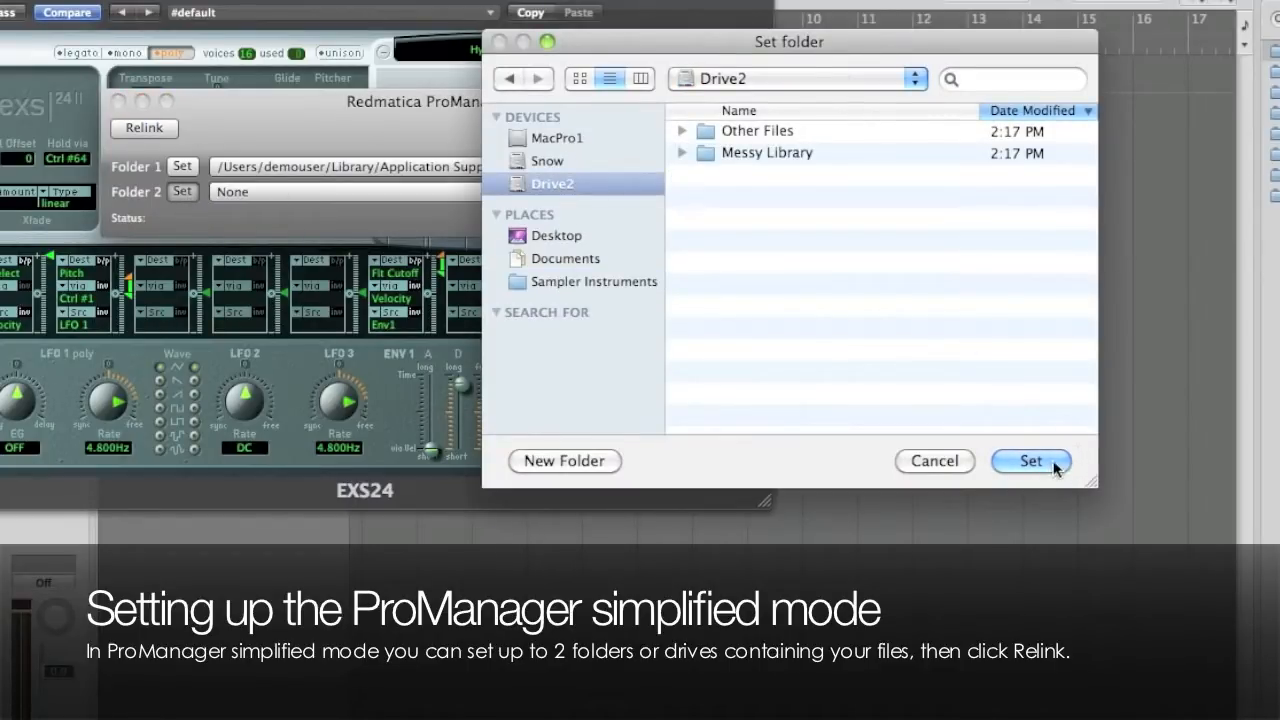
click(1031, 461)
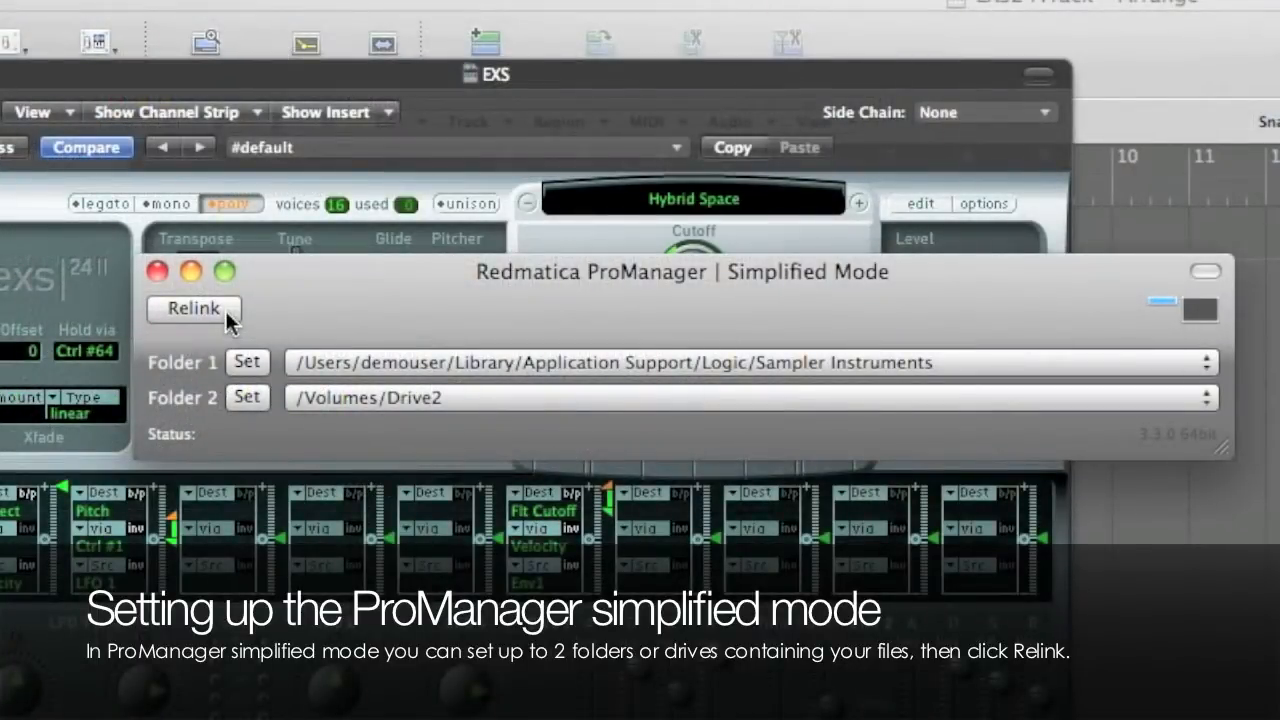
click(193, 308)
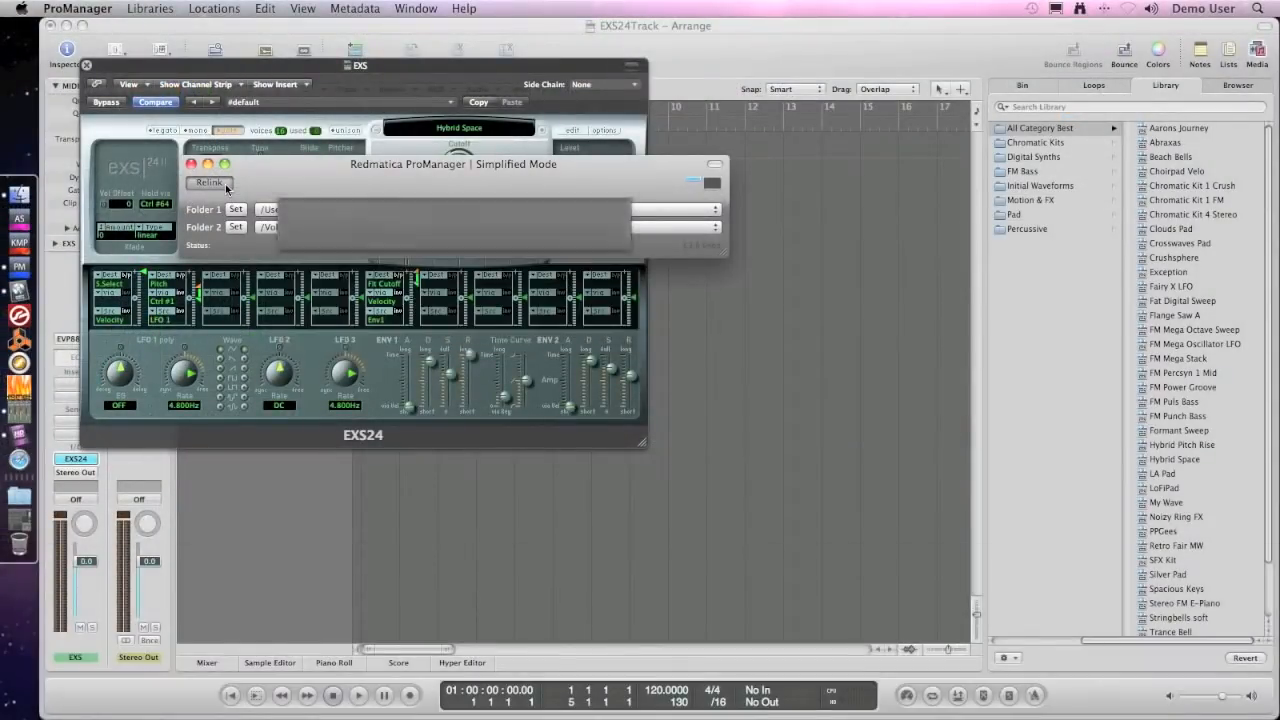
- Load Fairy X LFO, then Pluck Bass from the FM Bass category, into EXS24
click(77, 8)
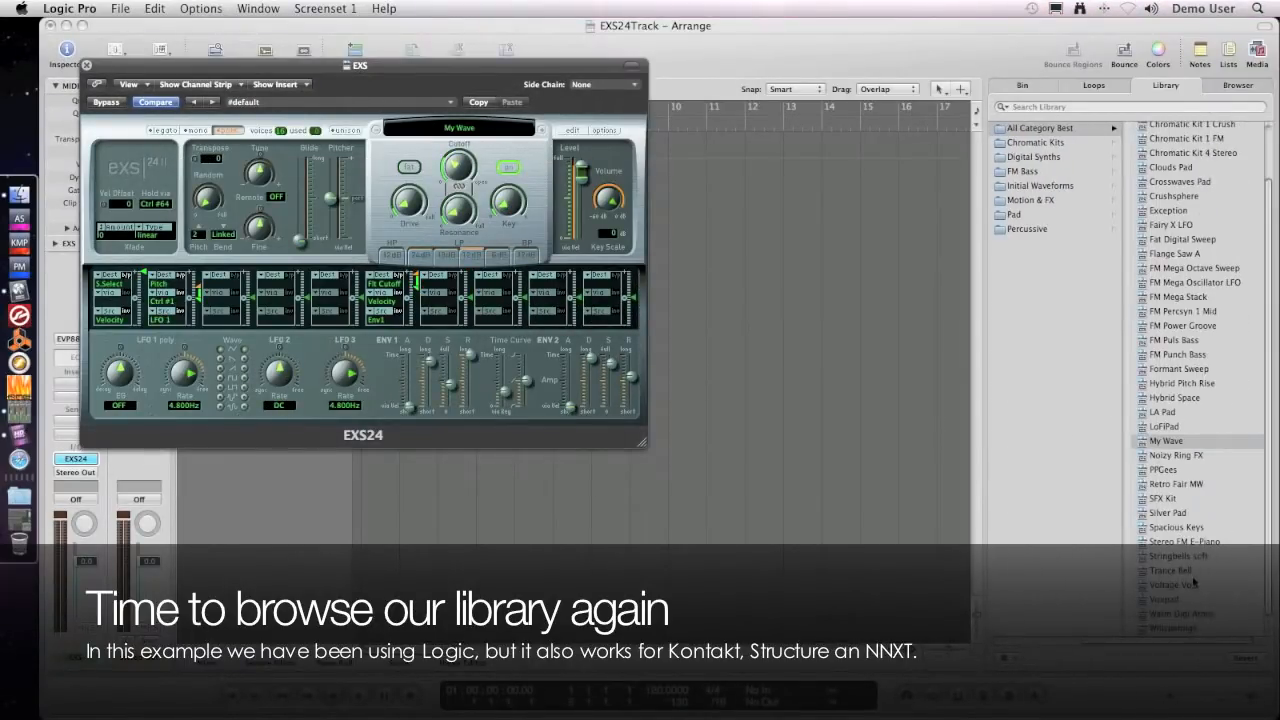
click(1171, 286)
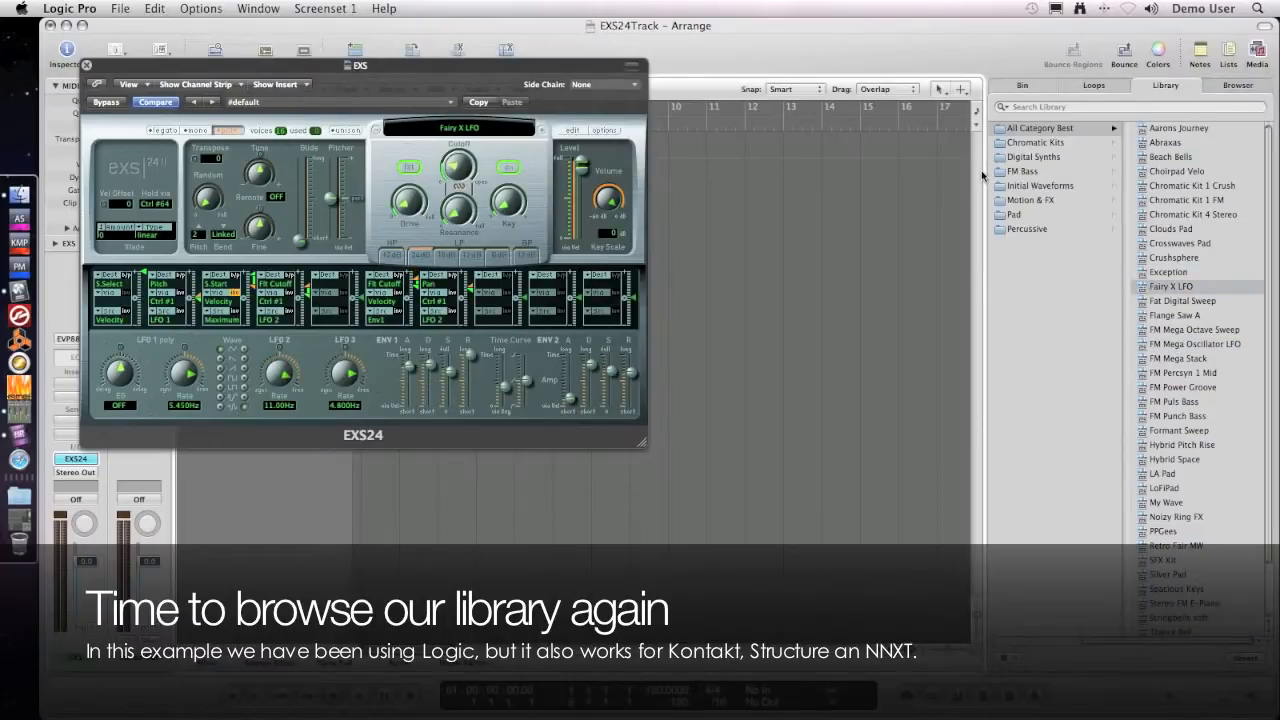
click(1022, 171)
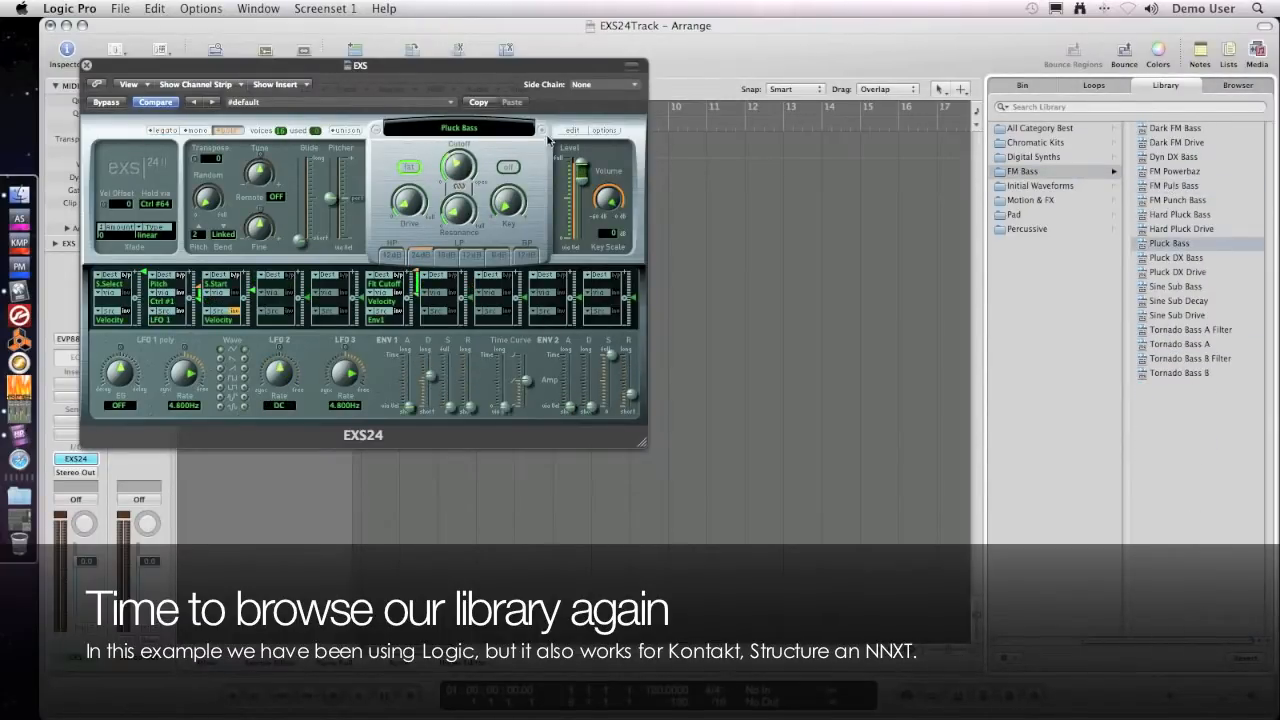
click(1175, 286)
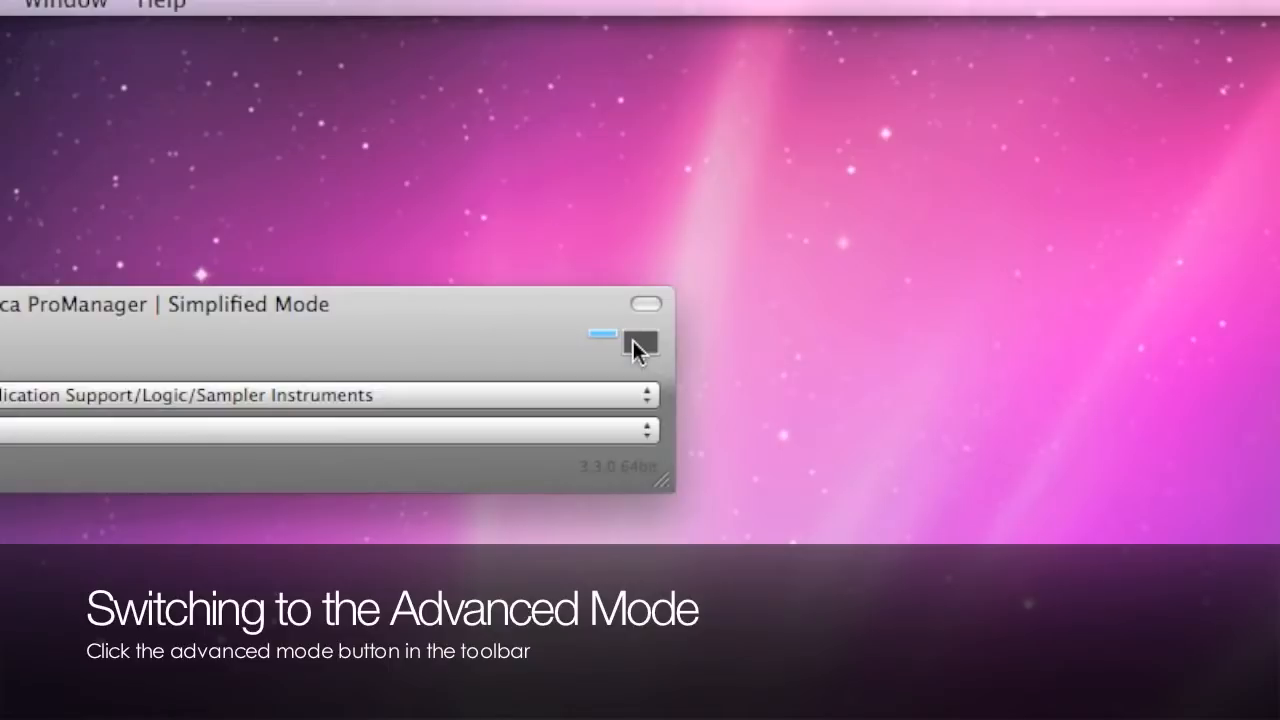
- Switch ProManager to Advanced Mode and add Library #1 under Libraries
click(640, 343)
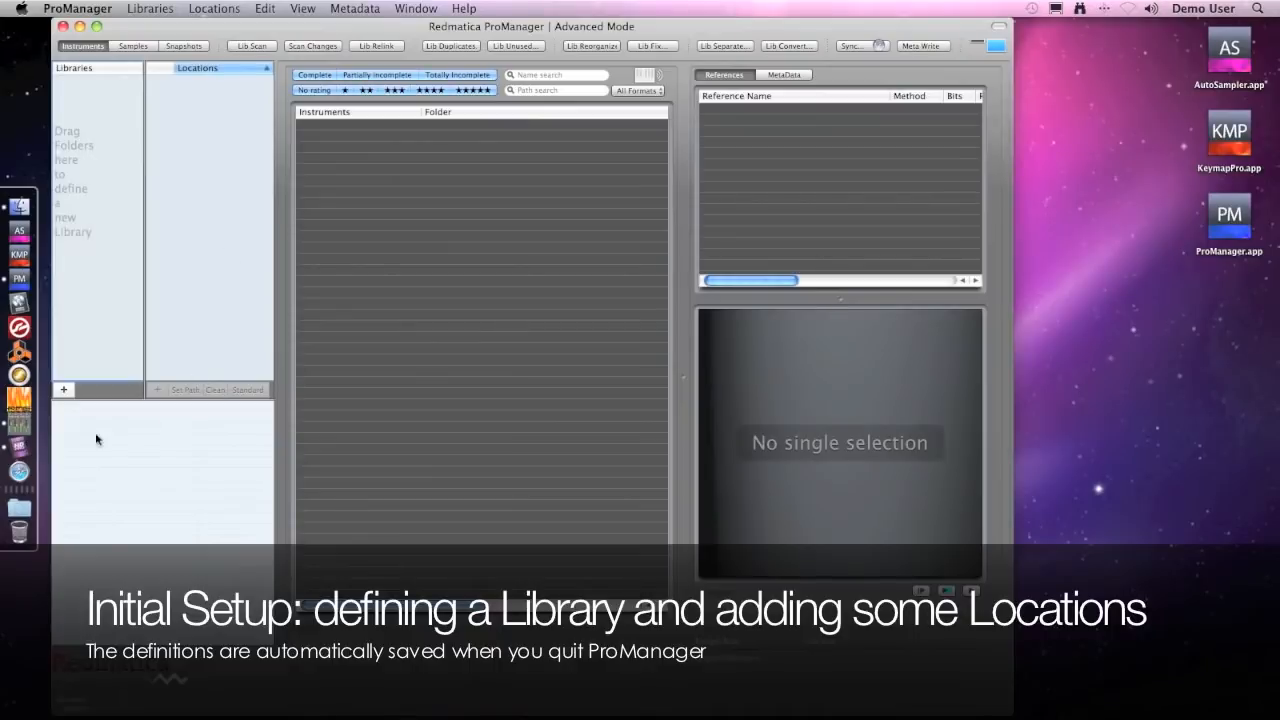
click(63, 389)
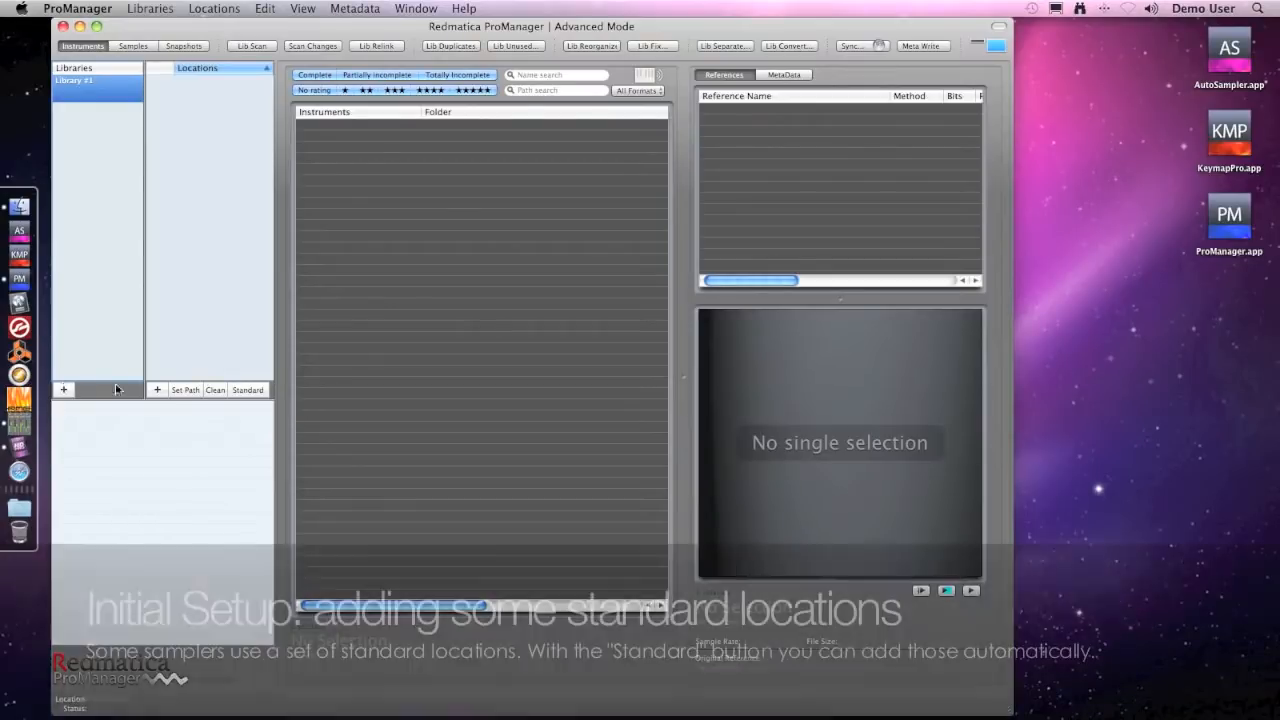
- Open the Standard folders dialog offering Logic, Kontakt and Structure sets
click(247, 390)
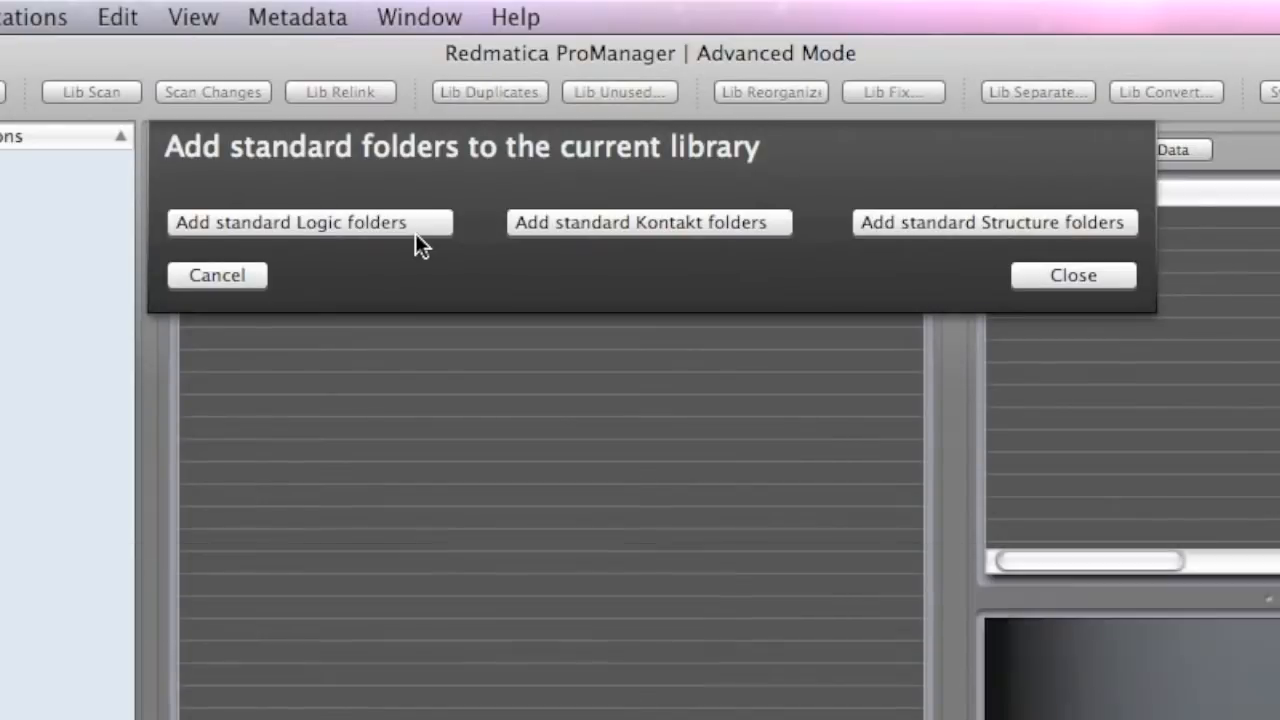
mouse_move(945, 235)
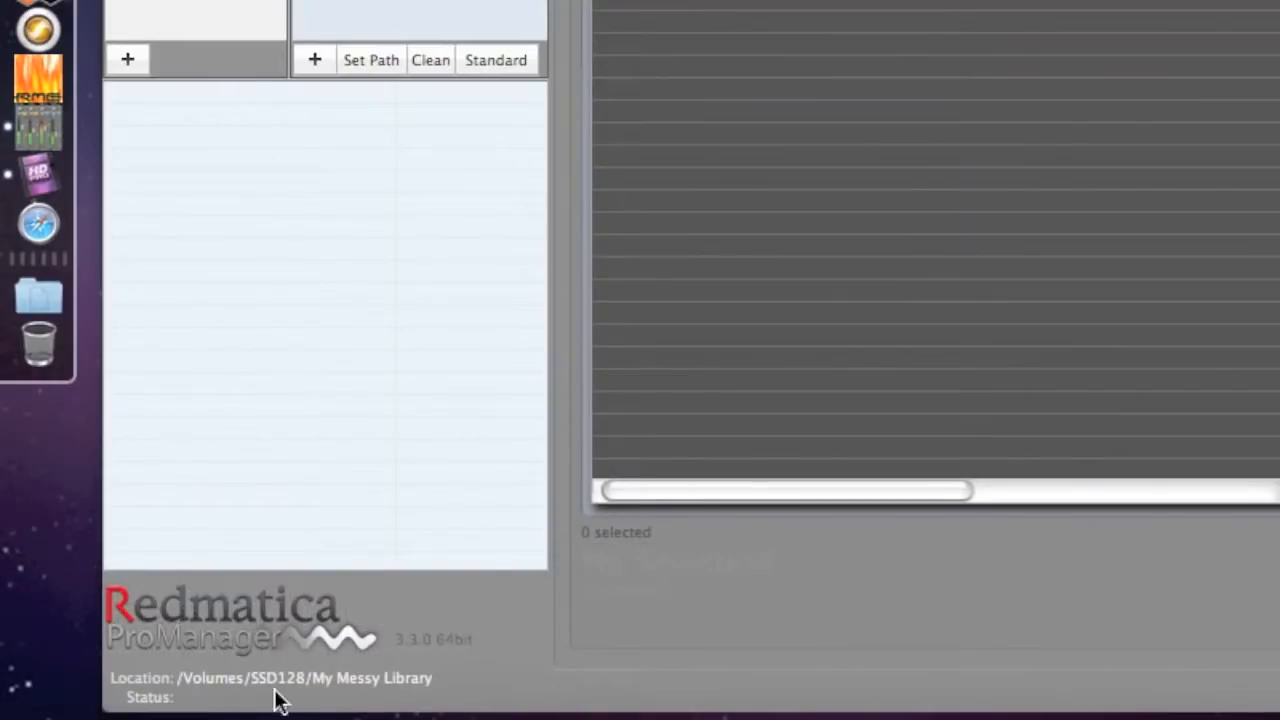
mouse_move(192, 695)
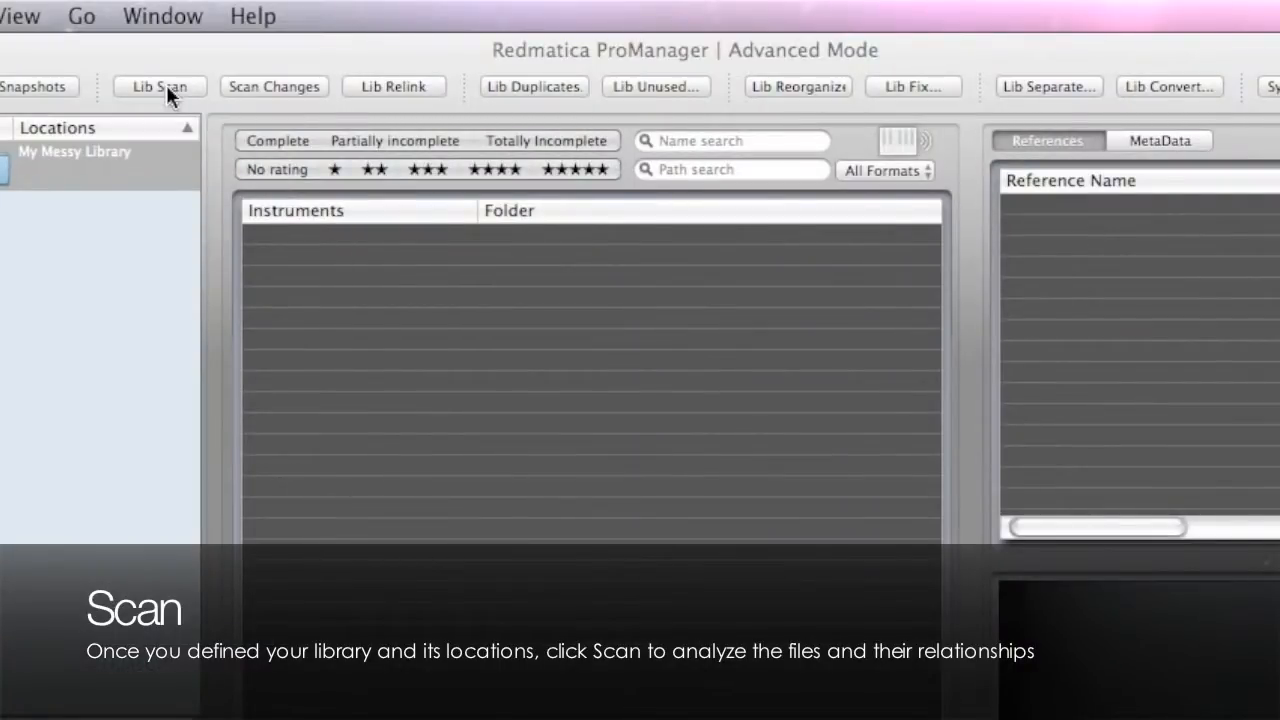
- Run Lib Scan, then view sample references for Pluck DX Bass INIT and Iron Vocals
click(159, 86)
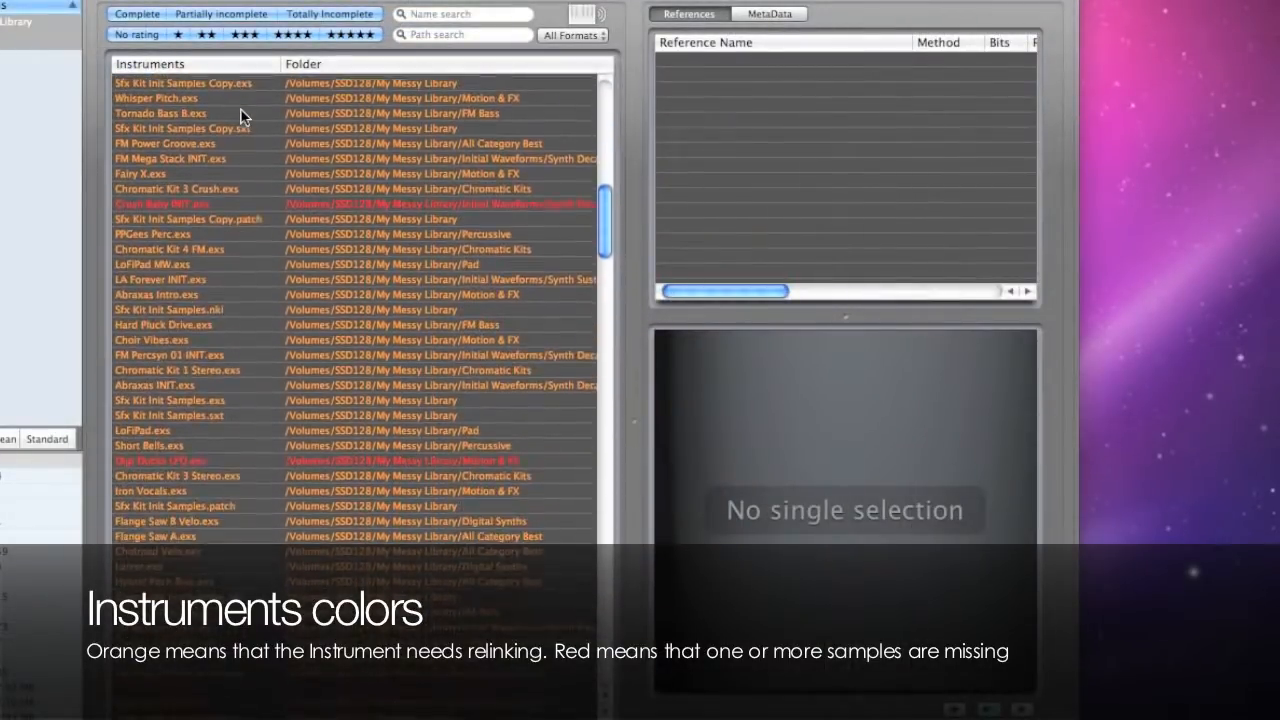
scroll(down, 3)
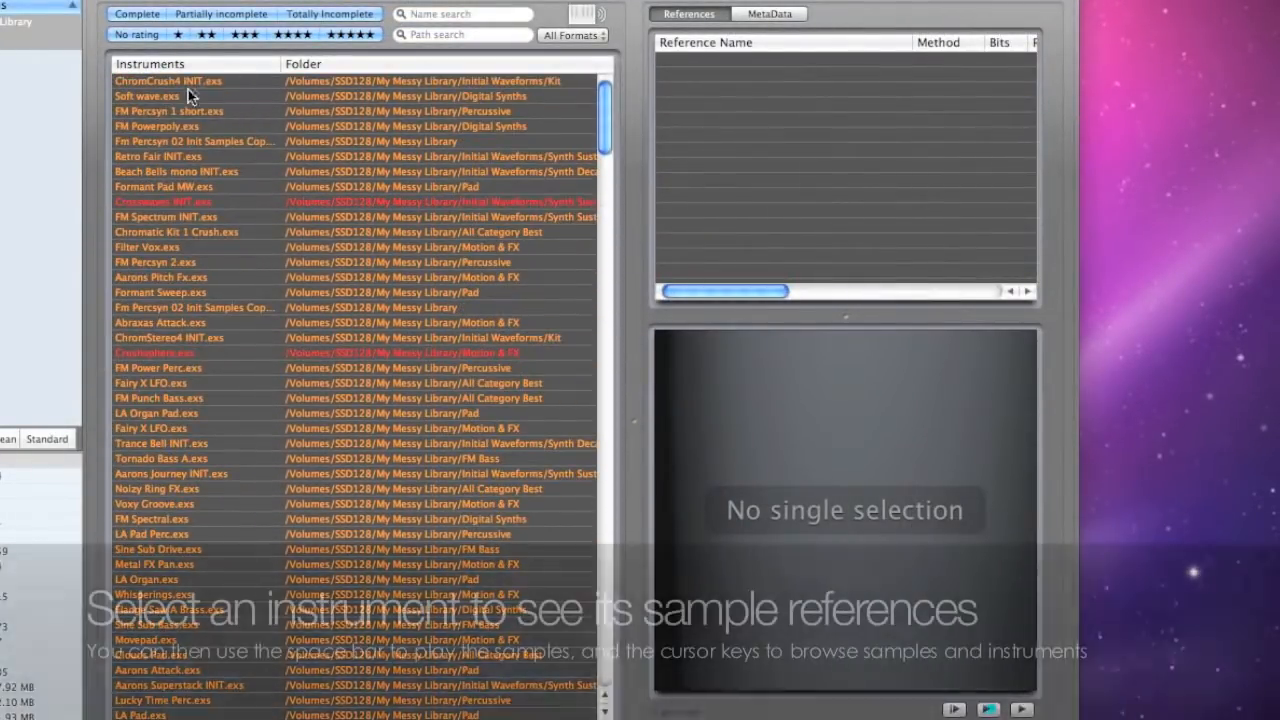
click(168, 81)
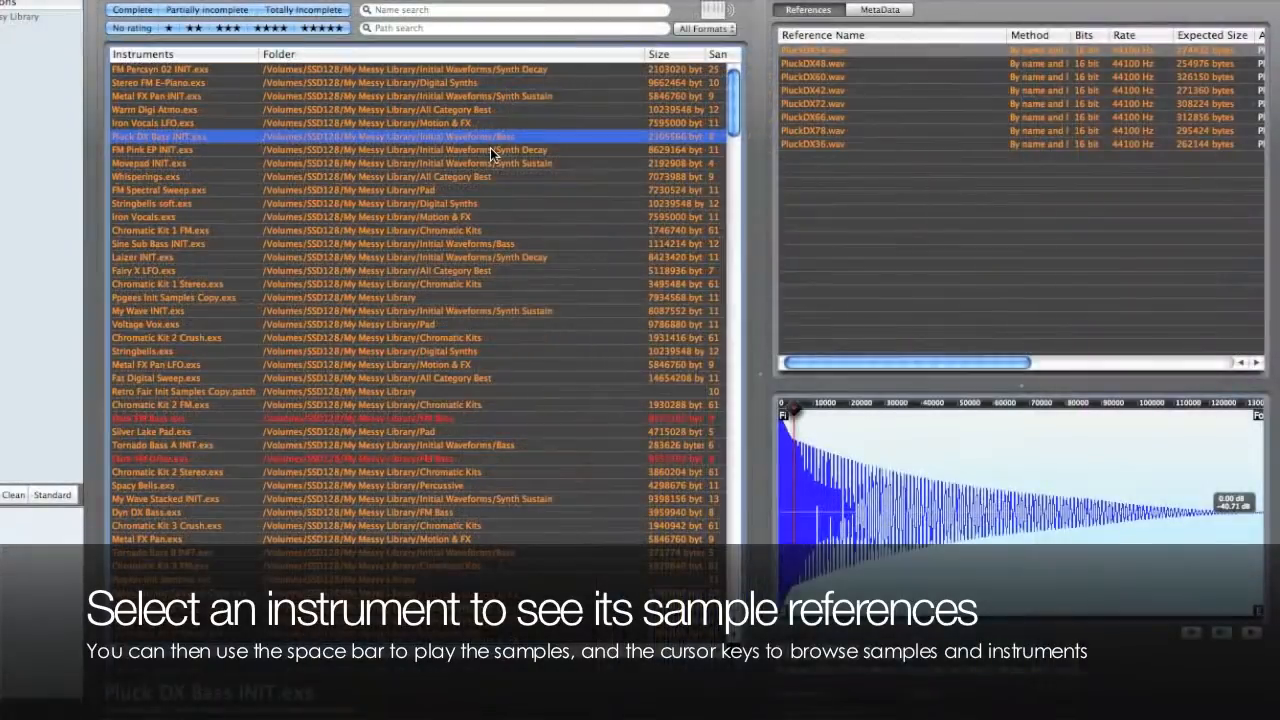
click(180, 217)
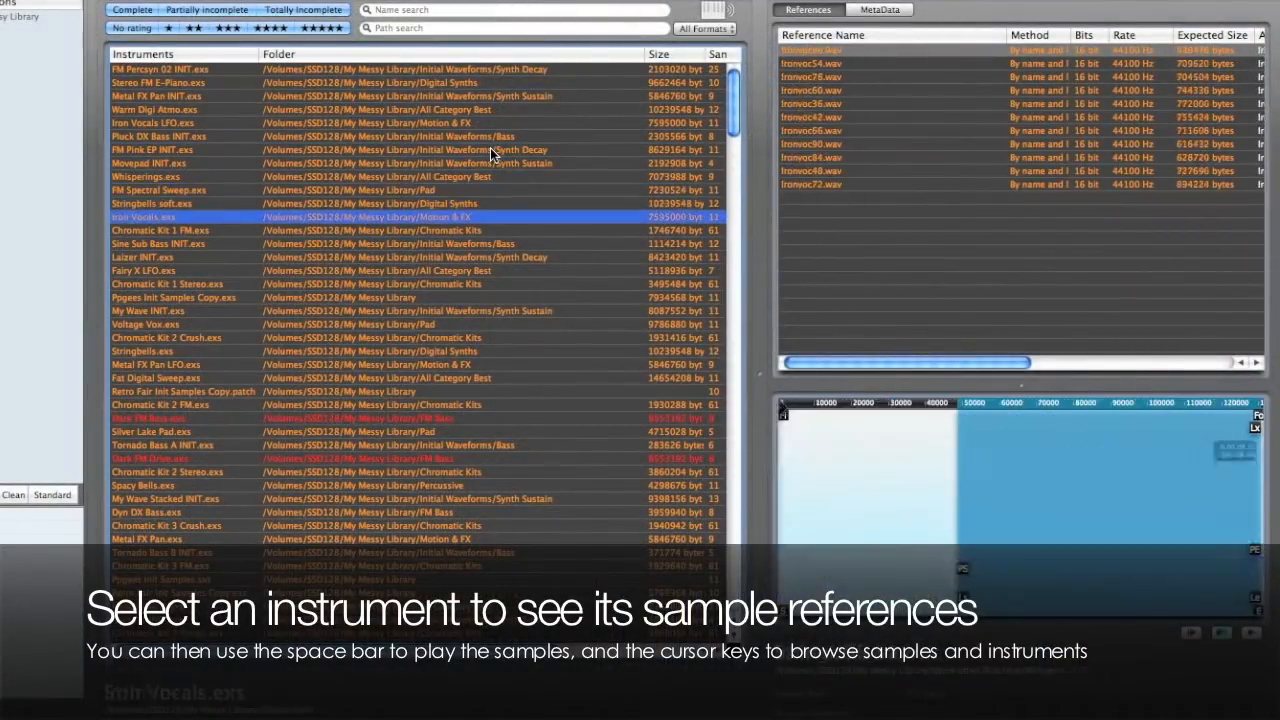
click(180, 230)
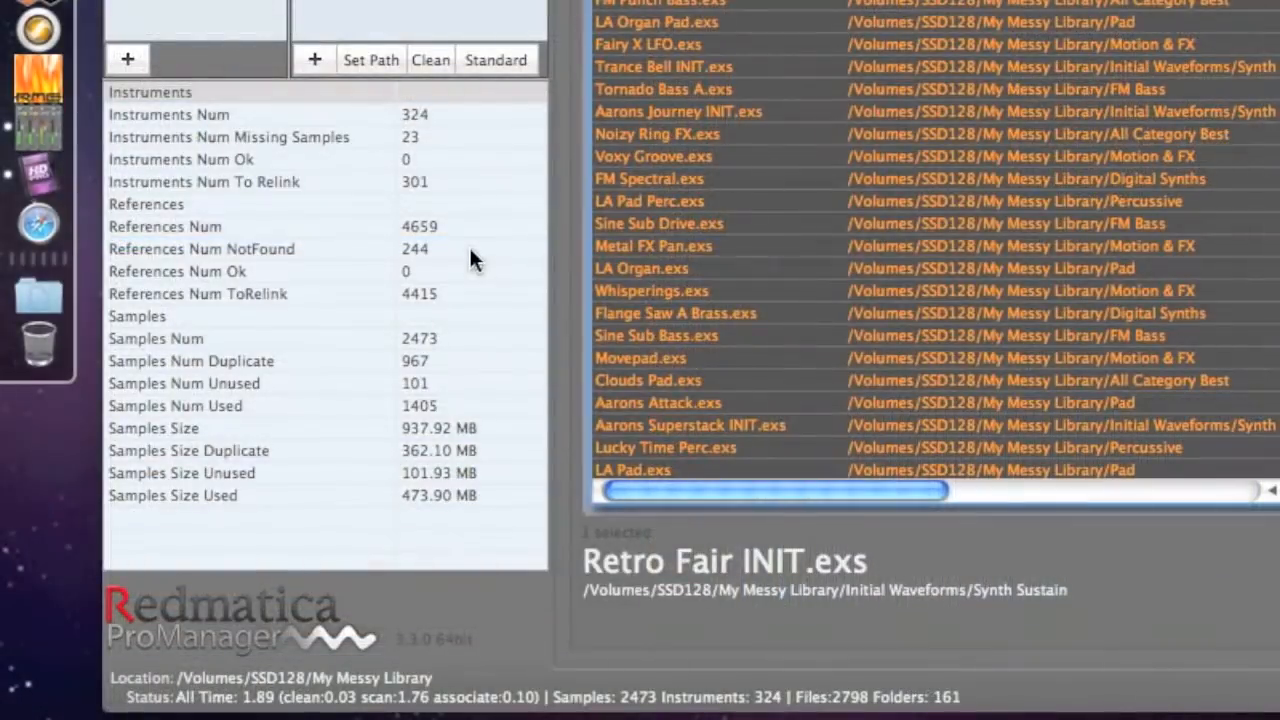
mouse_move(475, 138)
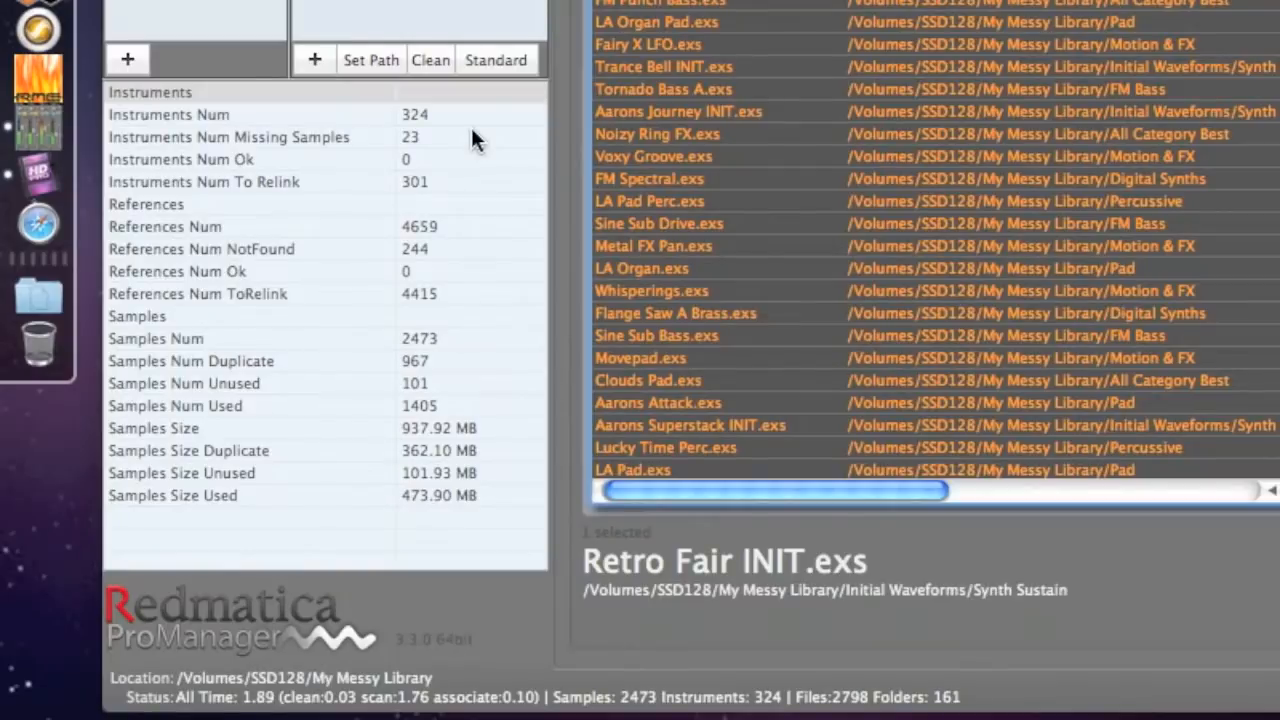
mouse_move(455, 390)
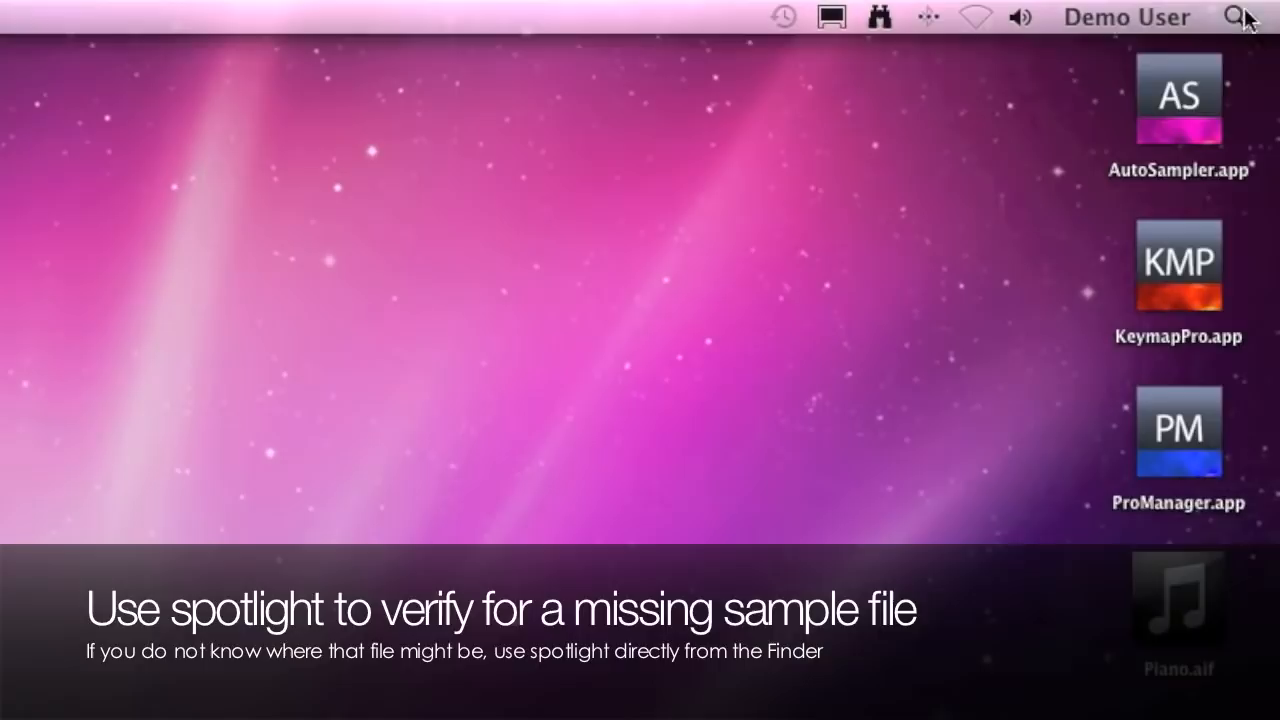
- Search Spotlight for 'Crossw' to look for the missing Crosswaves sample
text(Crossw)
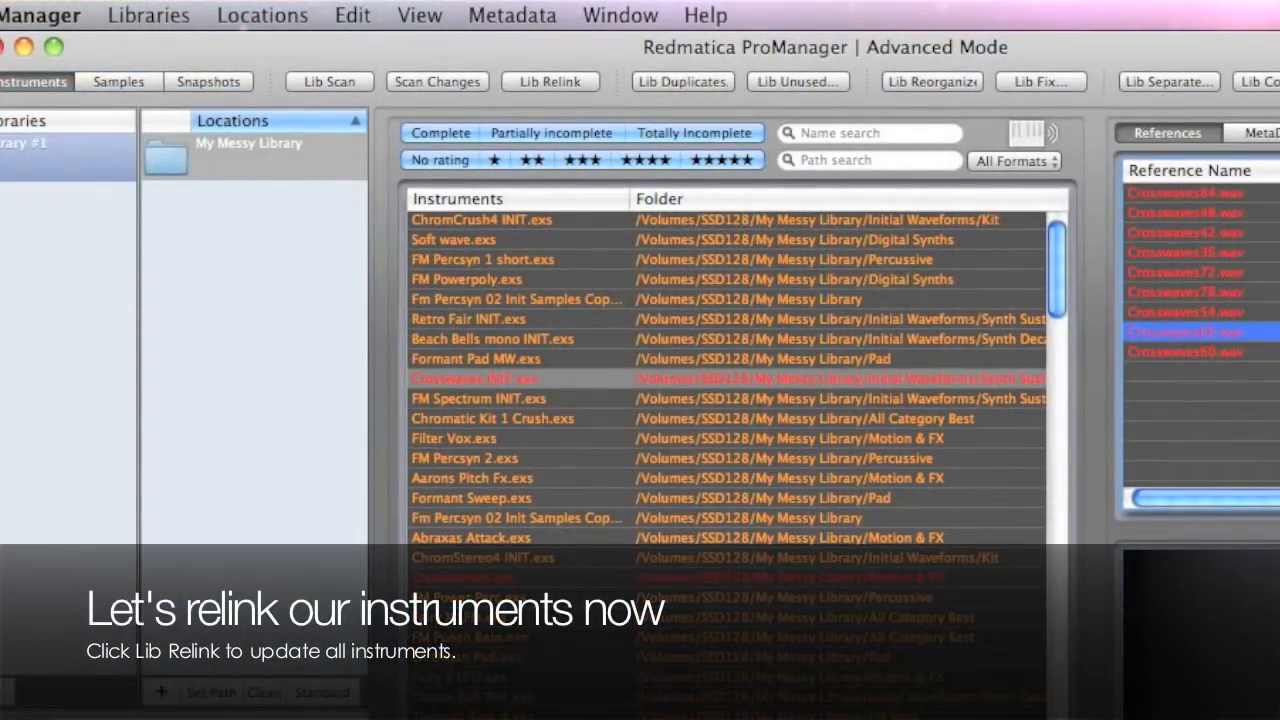
- Relink all instruments so 301 instruments and 4415 references show OK
click(550, 81)
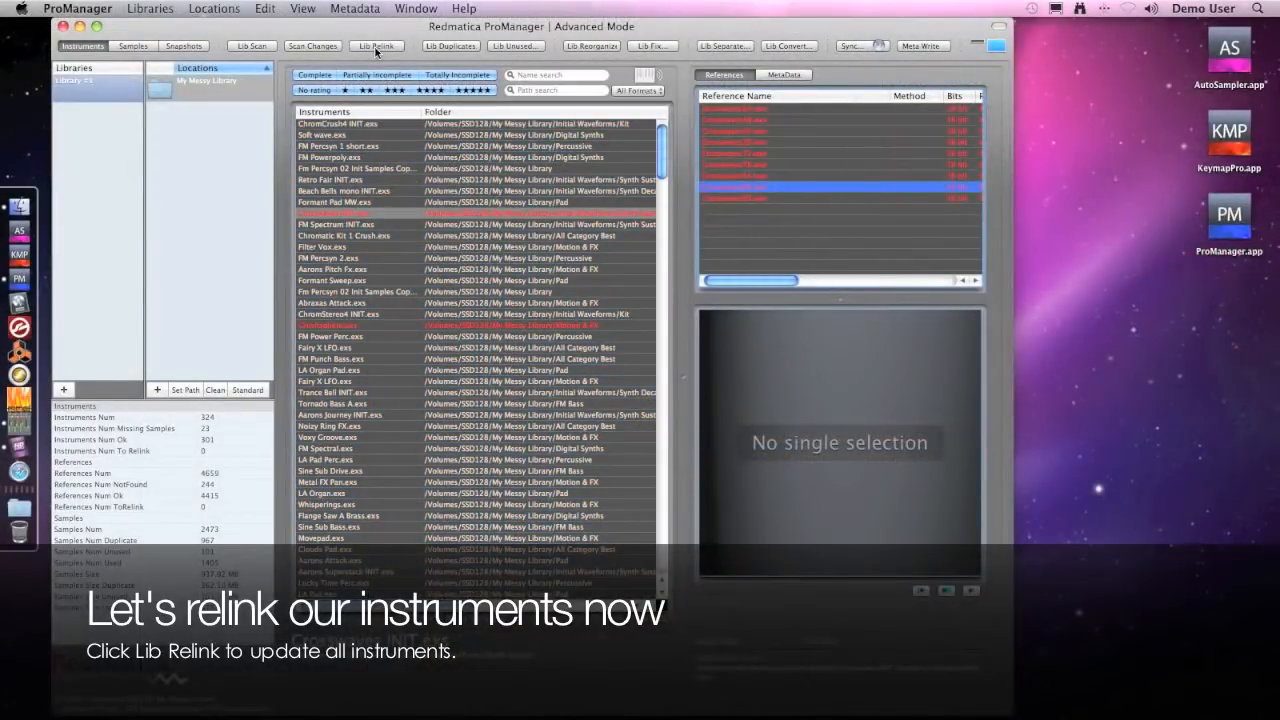
click(376, 46)
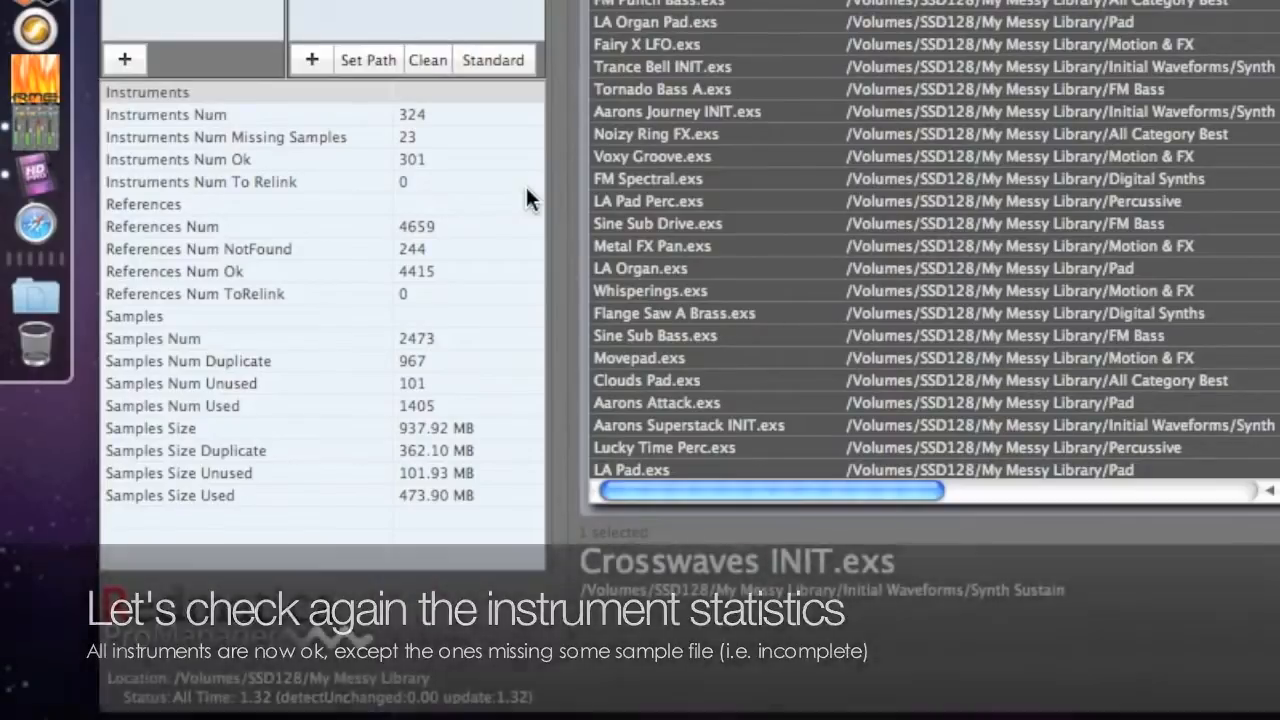
mouse_move(490, 388)
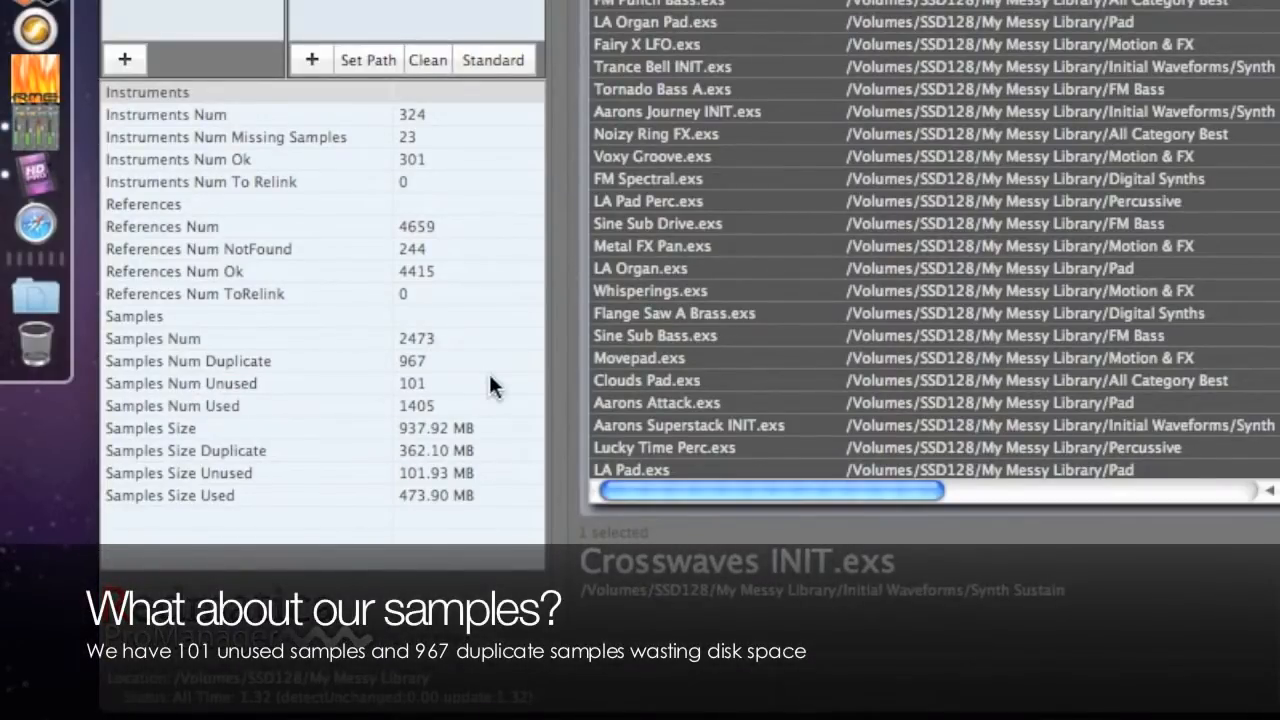
mouse_move(400, 405)
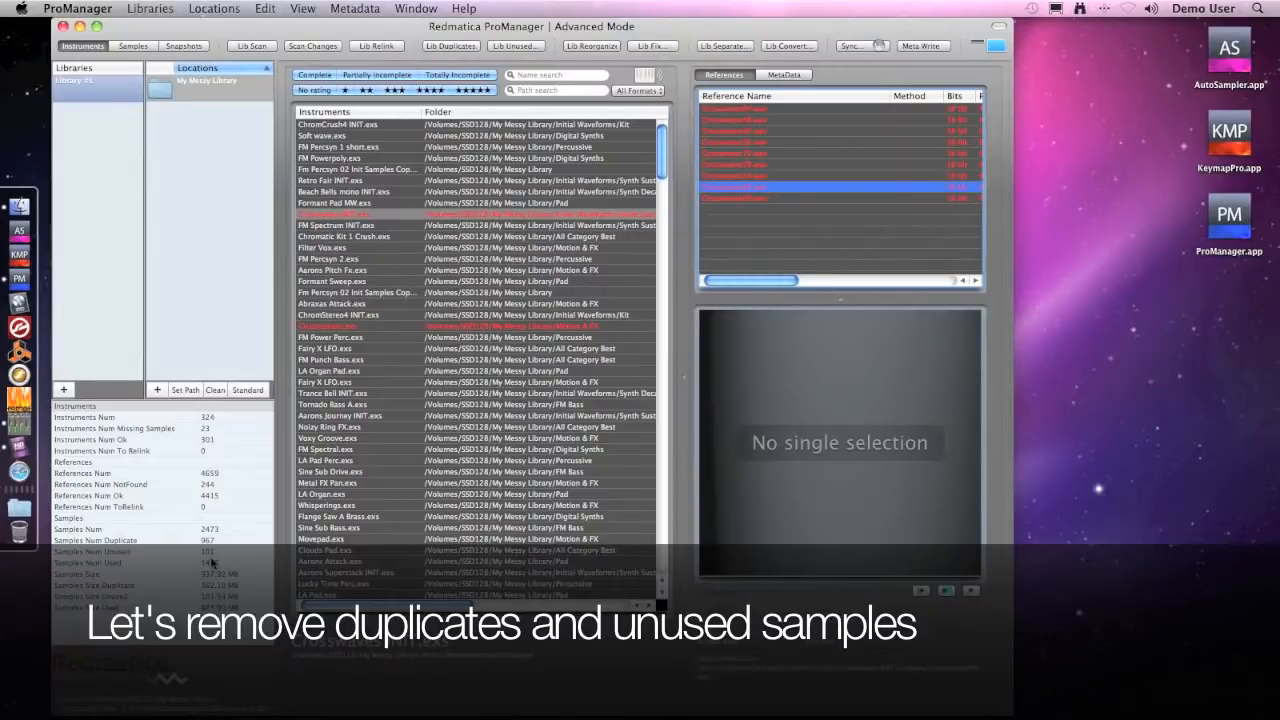
- Delete the 967 duplicate samples immediately via Lib Duplicates
click(450, 45)
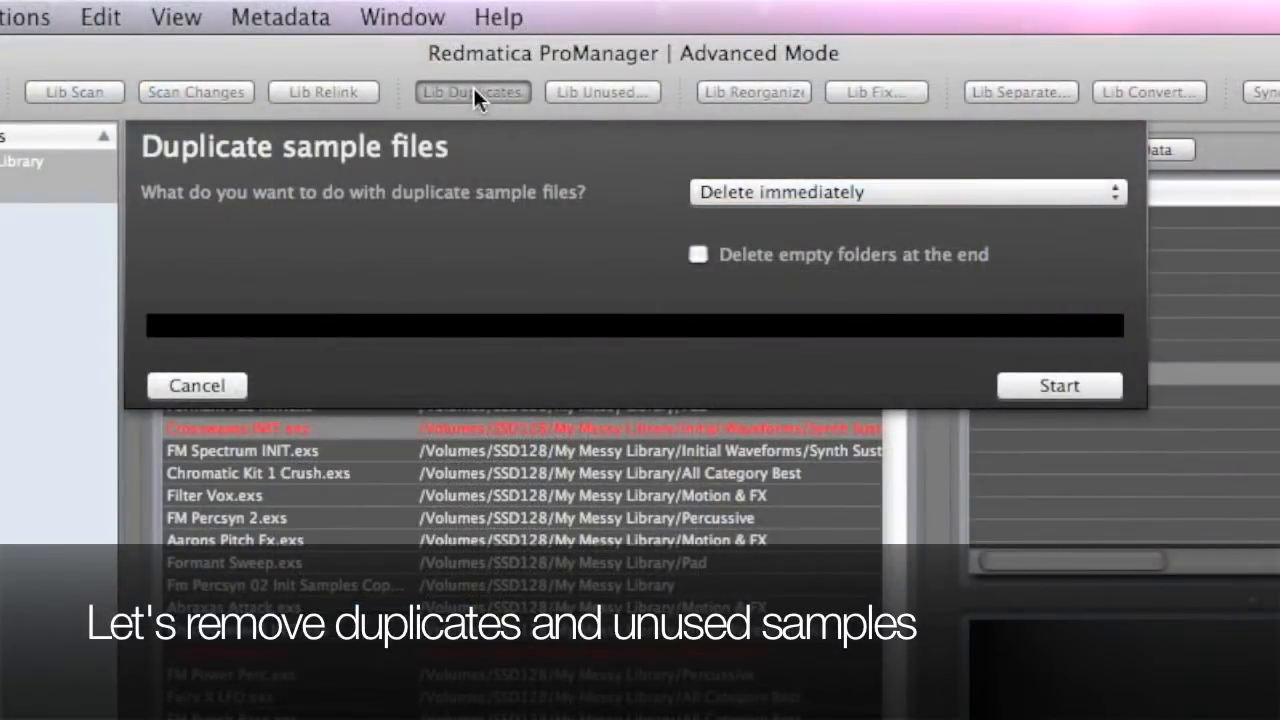
mouse_move(935, 213)
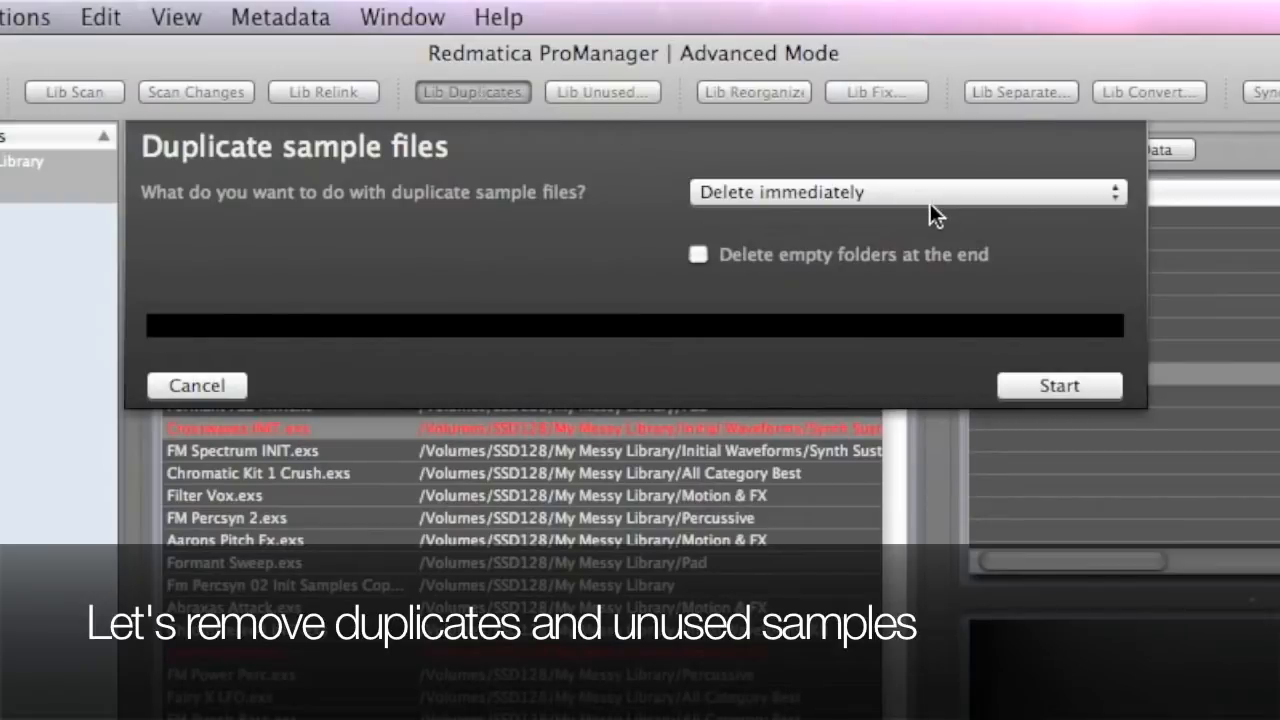
click(905, 192)
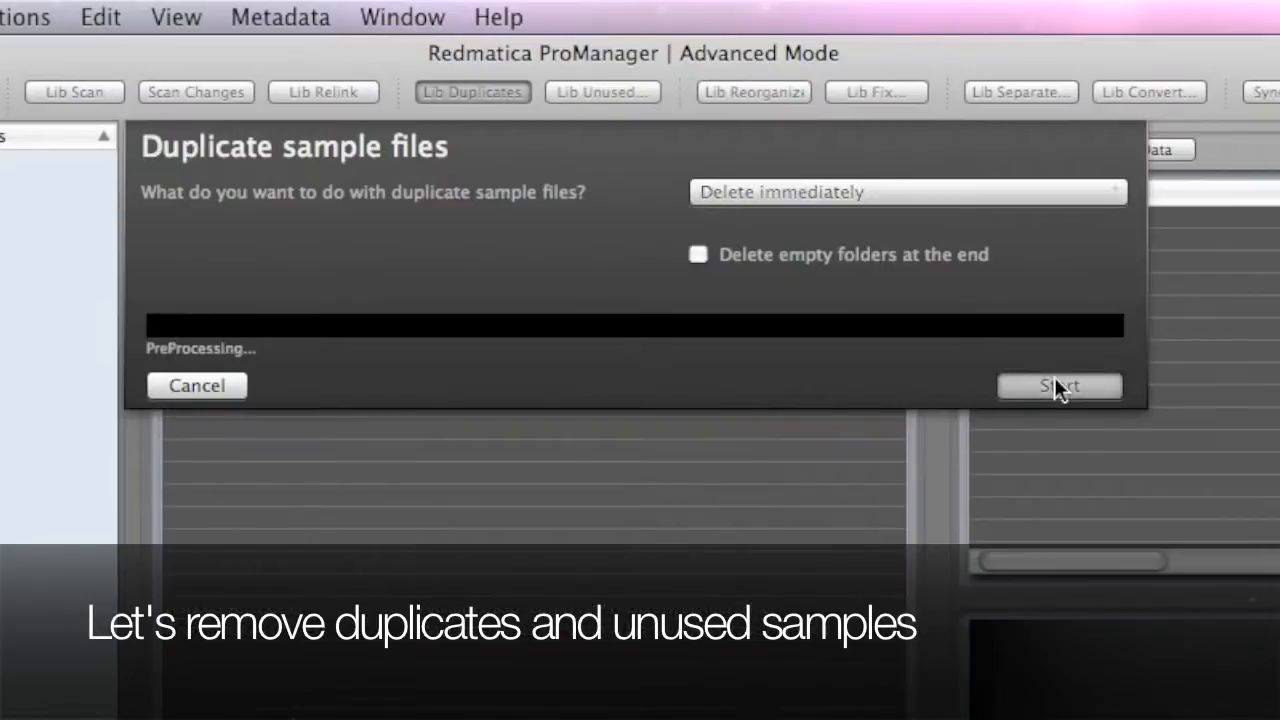
click(1059, 386)
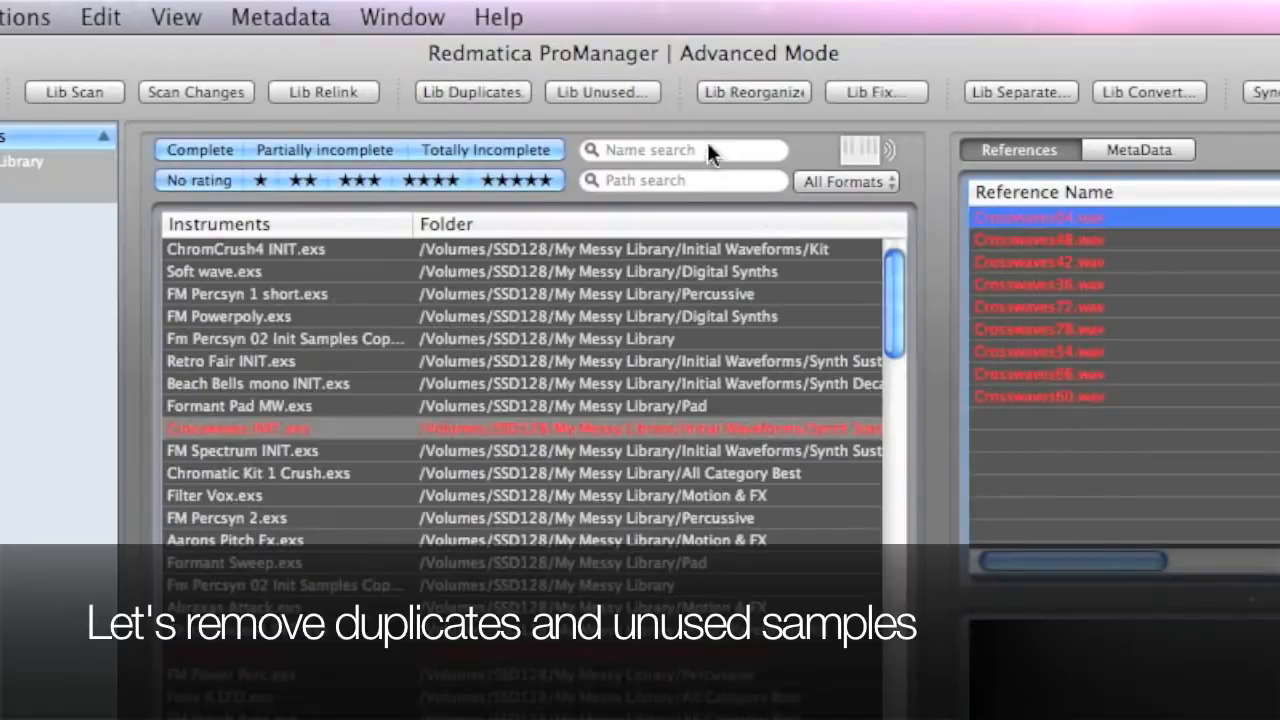
- Delete the 101 unused samples immediately via Lib Unused
click(602, 91)
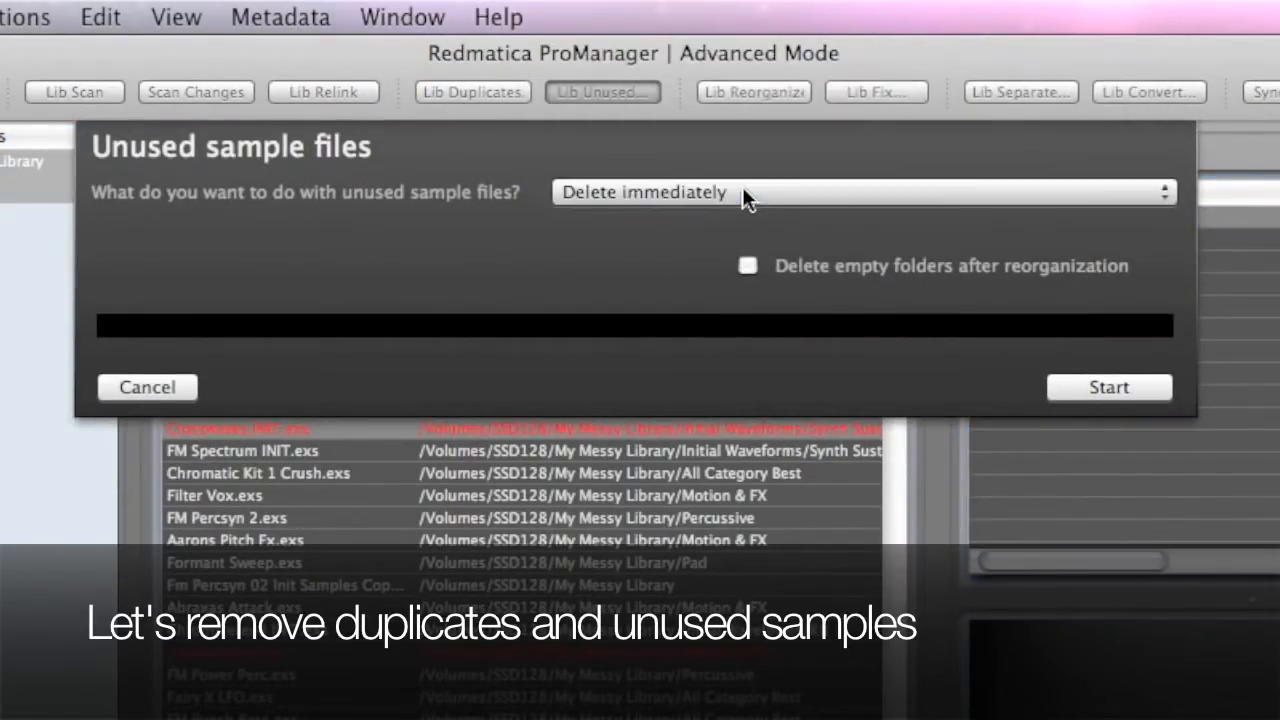
click(1108, 387)
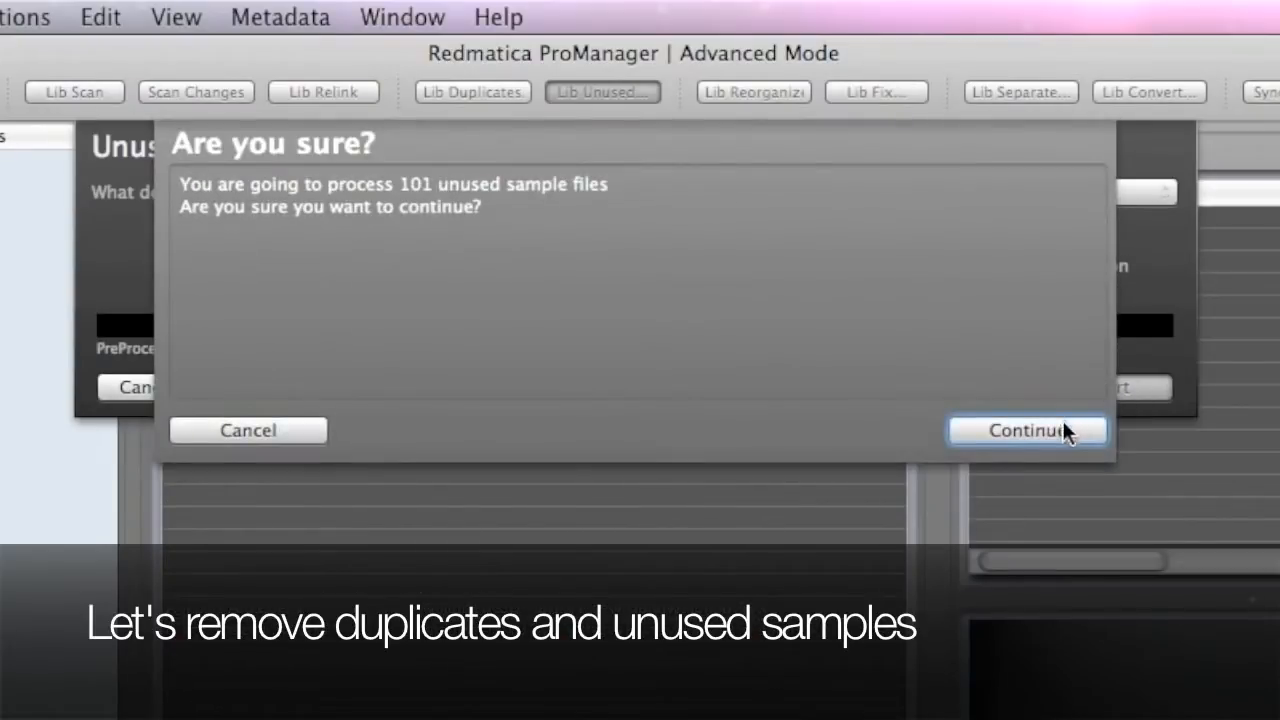
click(1027, 430)
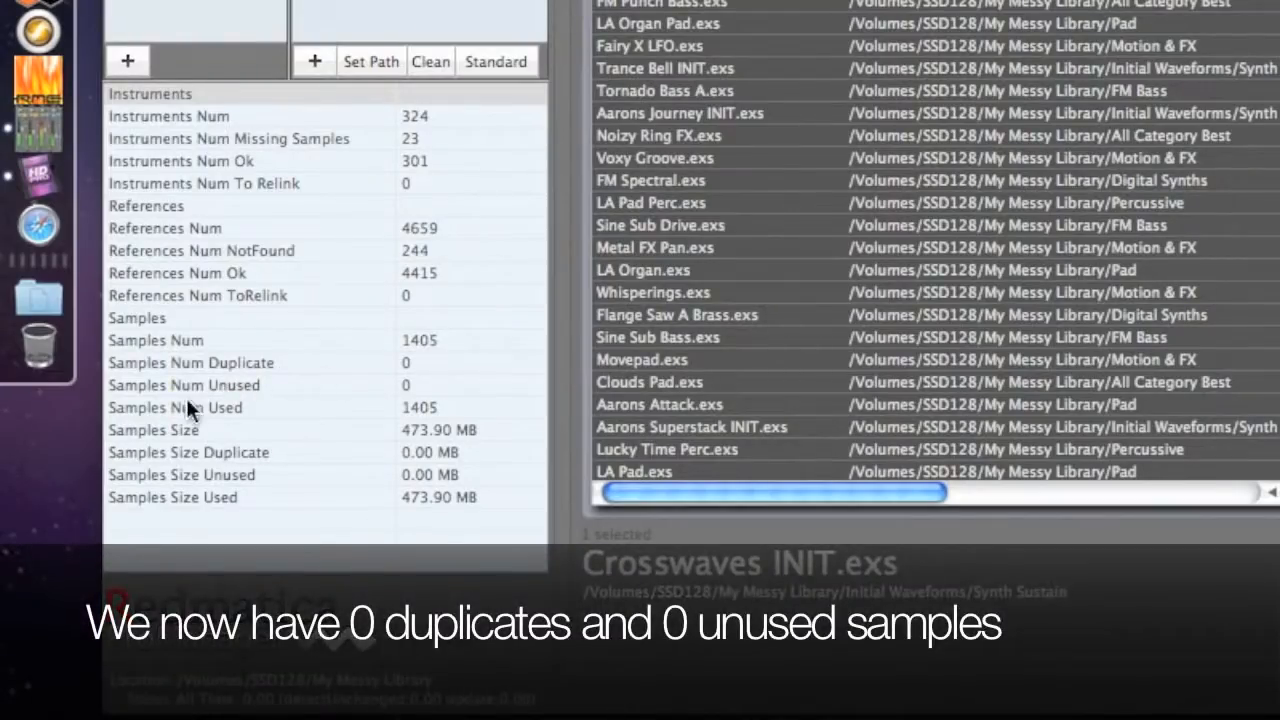
mouse_move(425, 400)
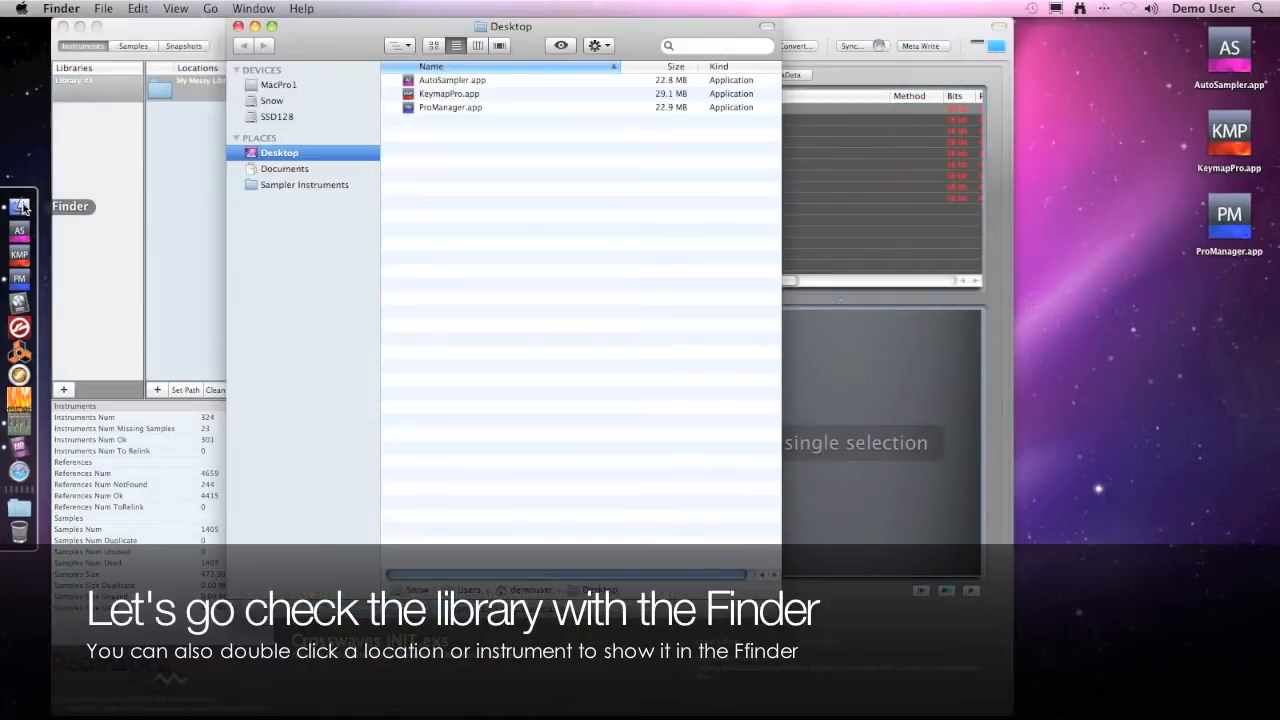
- Open the My Messy Library folder on the SSD128 drive in Finder
click(277, 116)
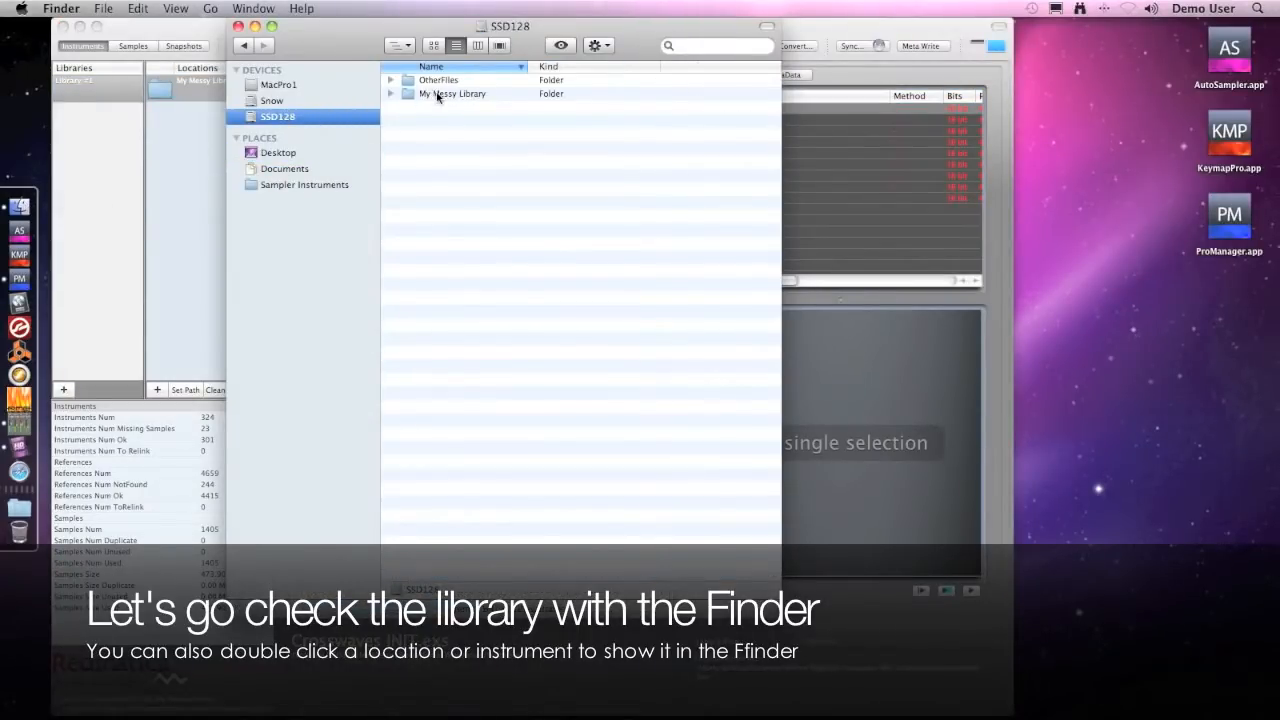
double_click(452, 93)
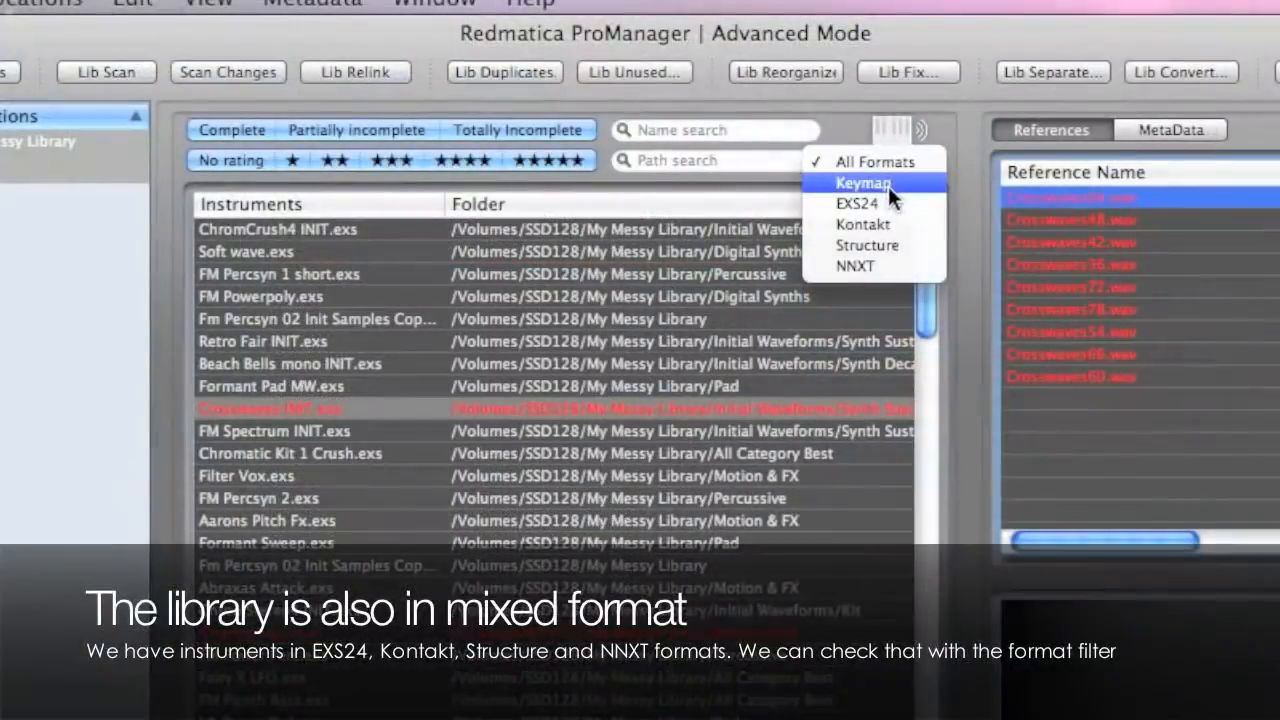
- Filter the library by Kontakt, Structure and NNXT, return to All Formats, and bring up Lib Reorganize
click(861, 224)
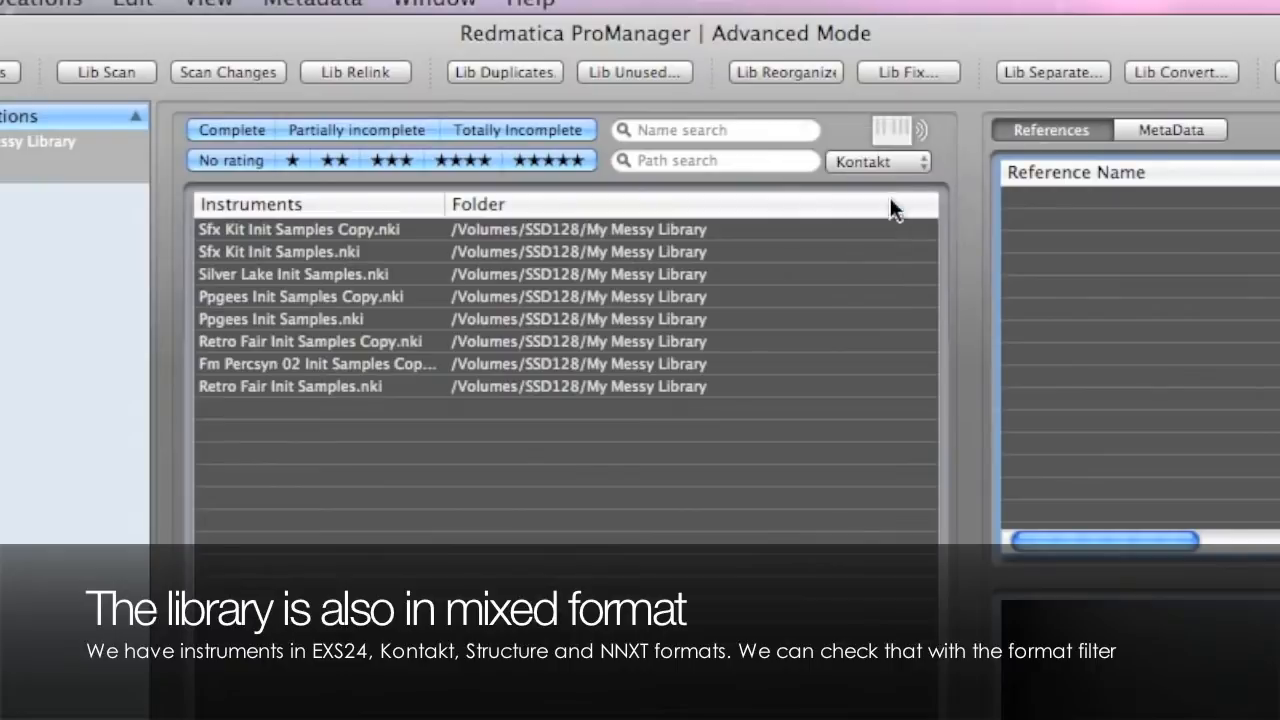
click(878, 161)
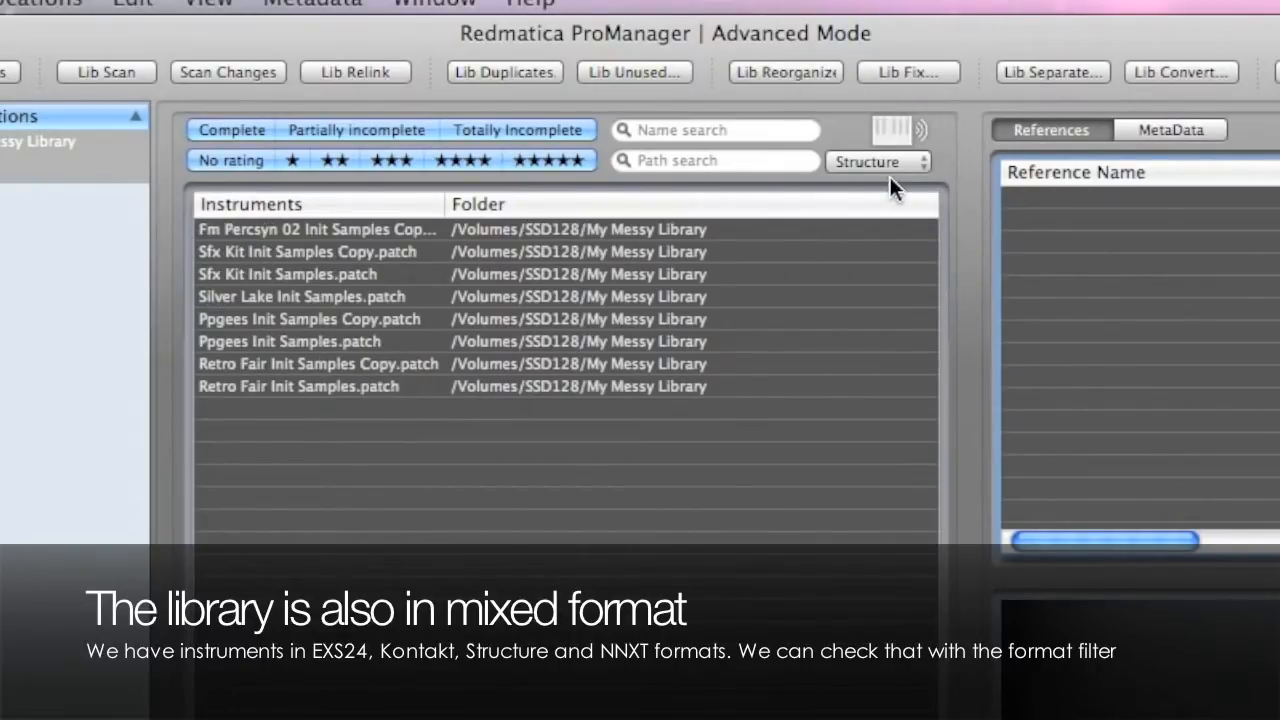
click(878, 161)
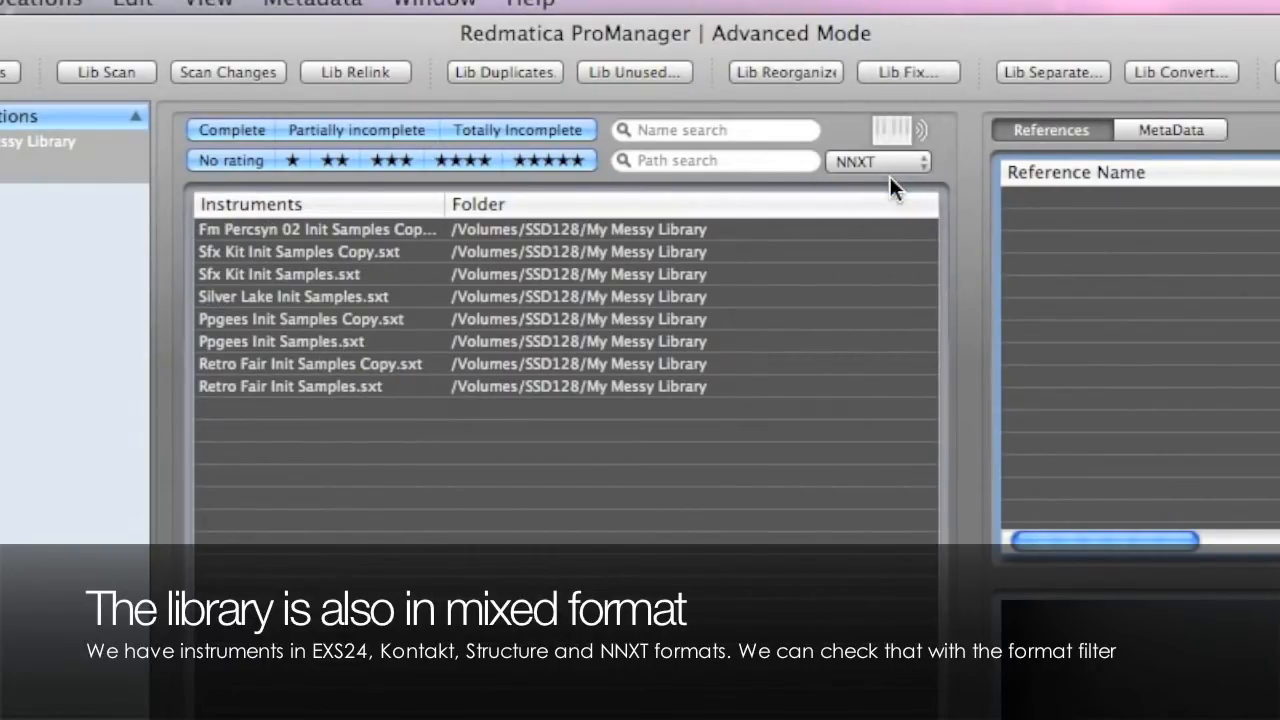
click(877, 161)
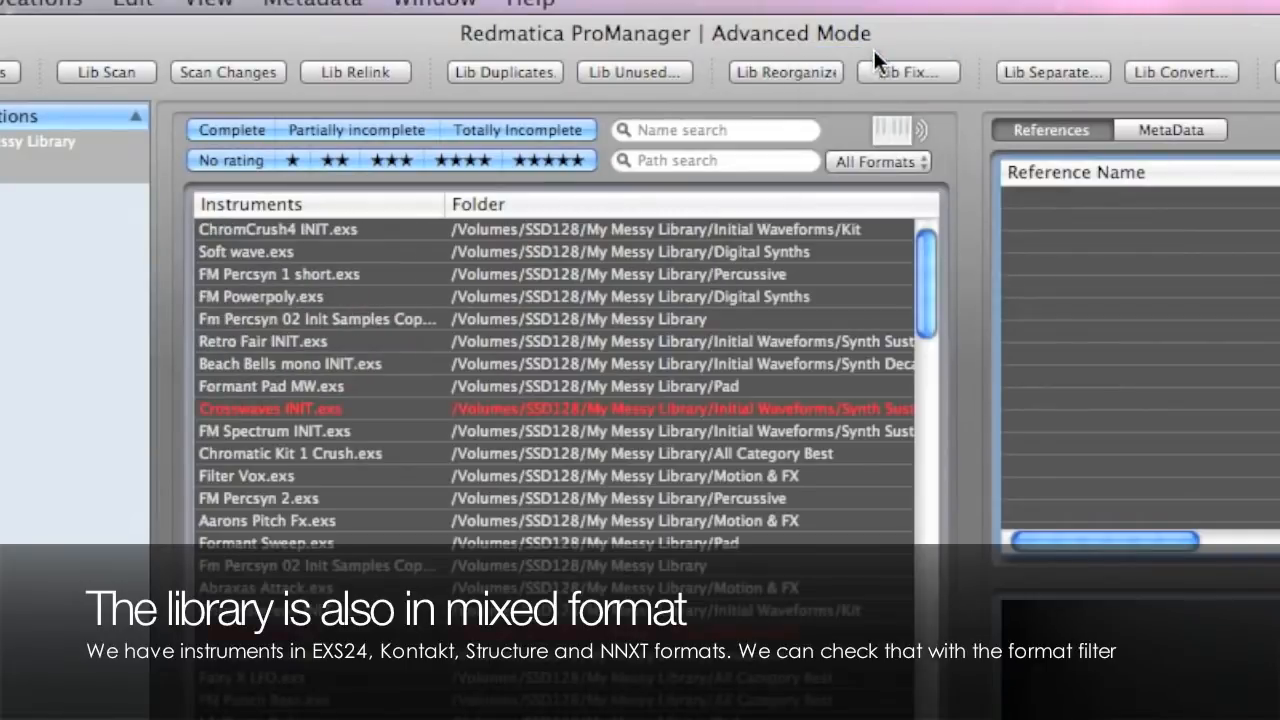
click(785, 72)
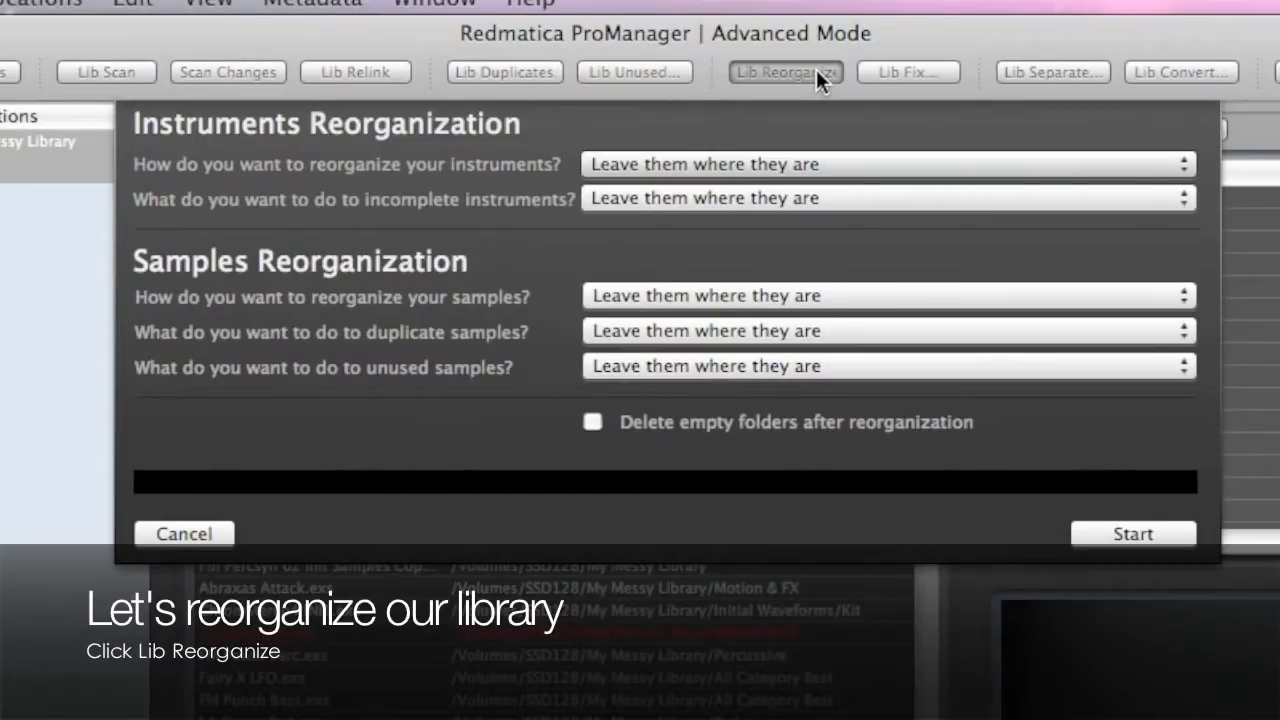
- Run reorganization: sort by file format, incomplete to INCOMPLETE, samples by instrument folders, delete empty folders
click(885, 164)
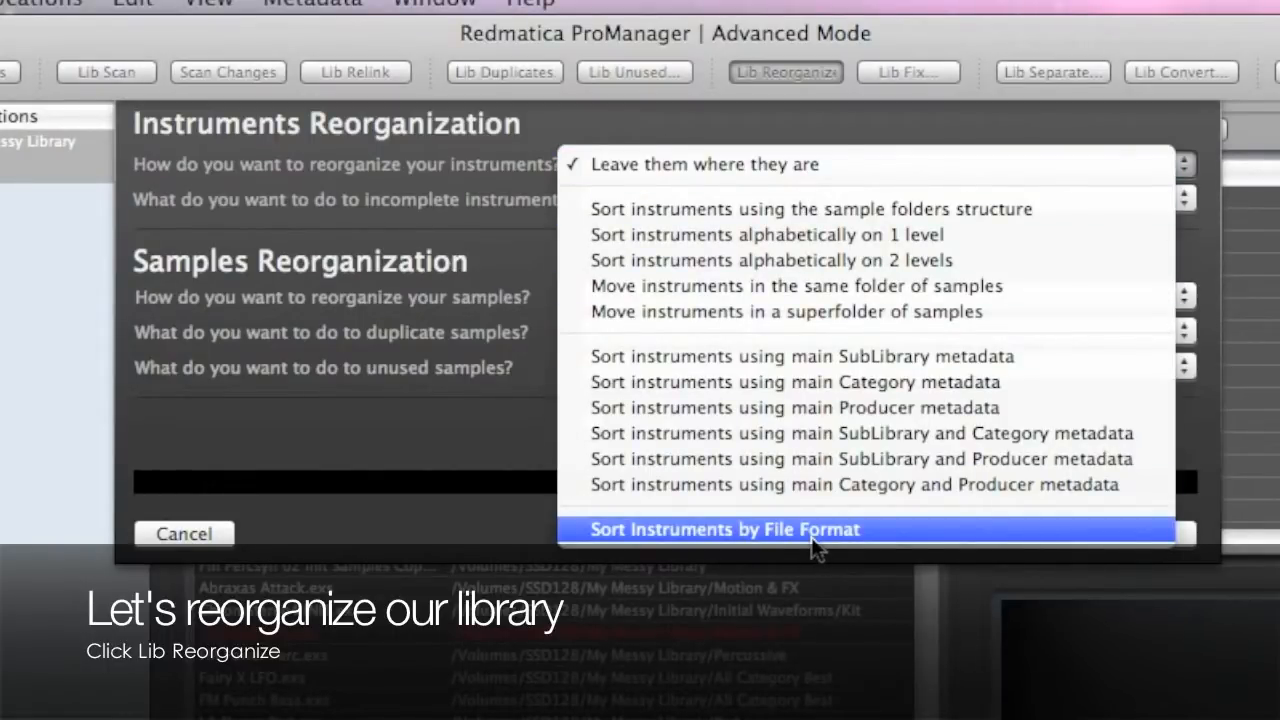
click(722, 529)
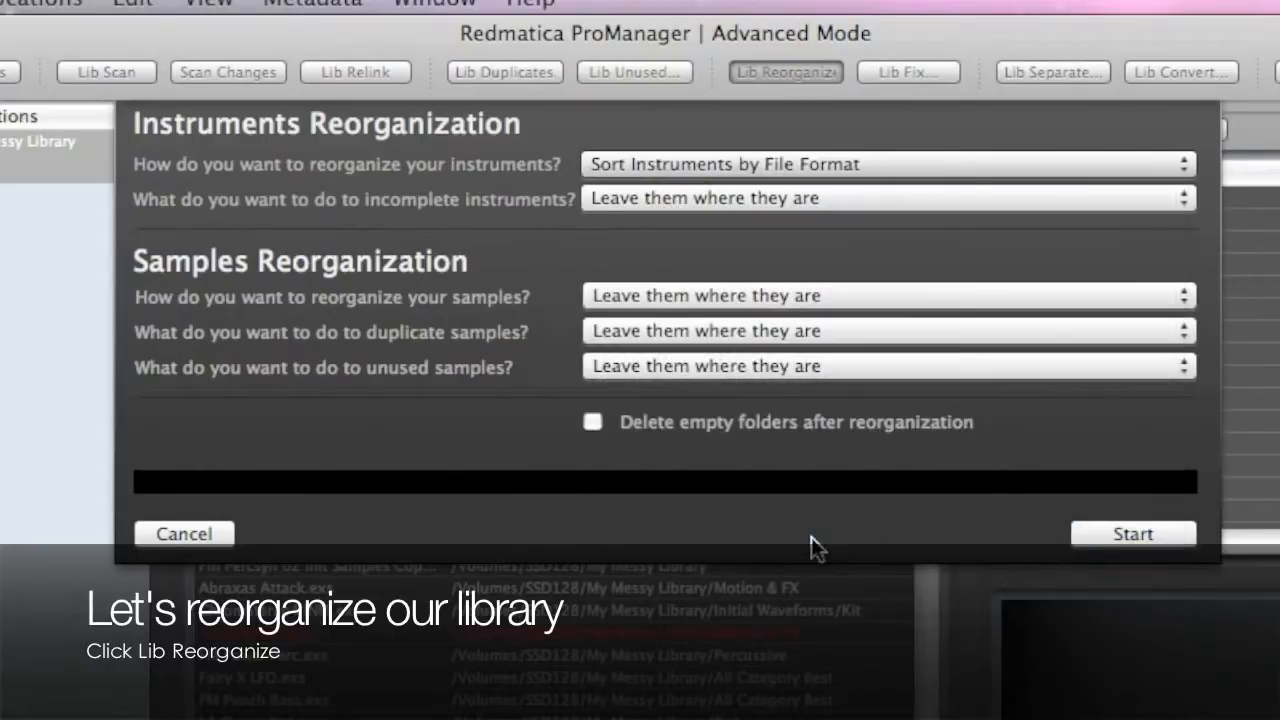
click(885, 198)
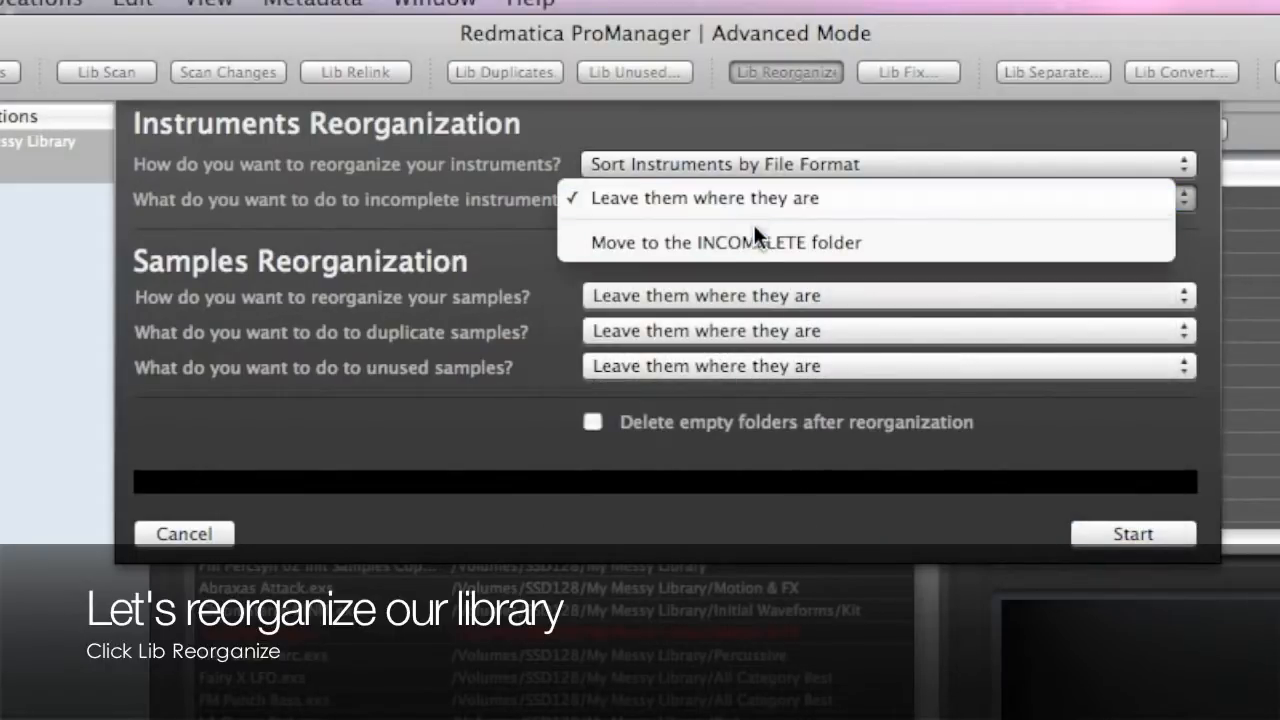
click(725, 242)
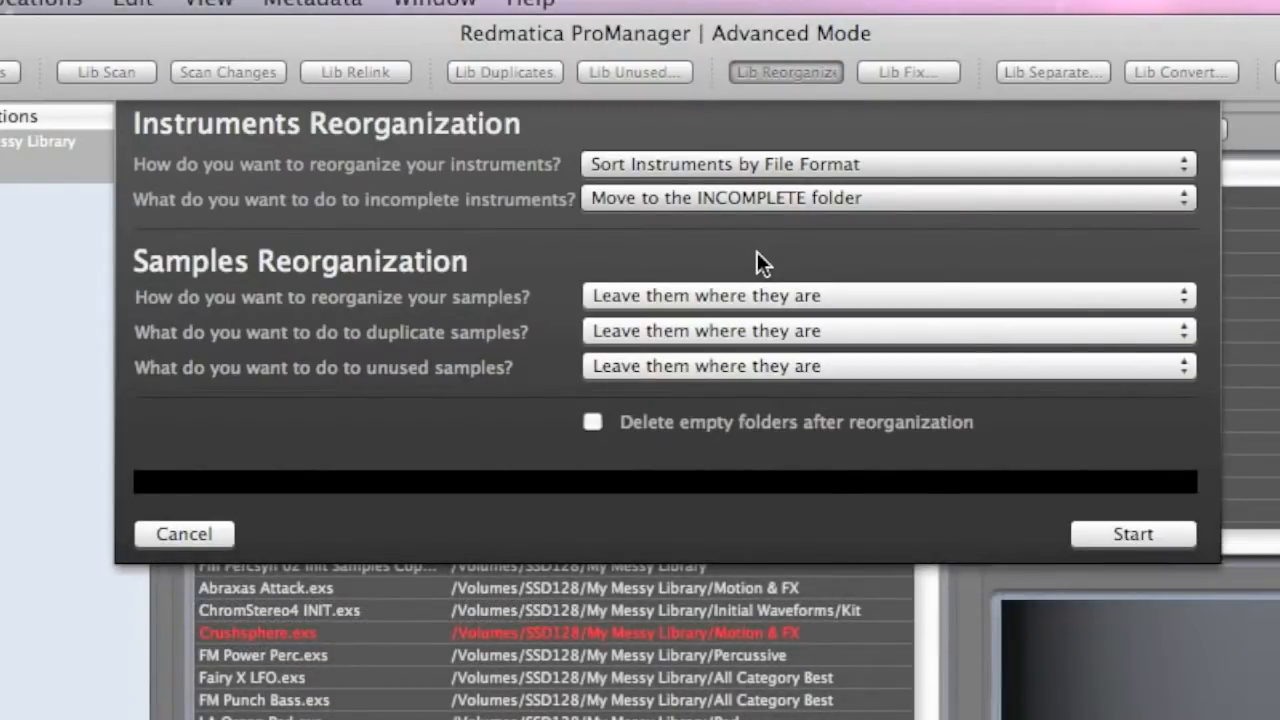
click(885, 295)
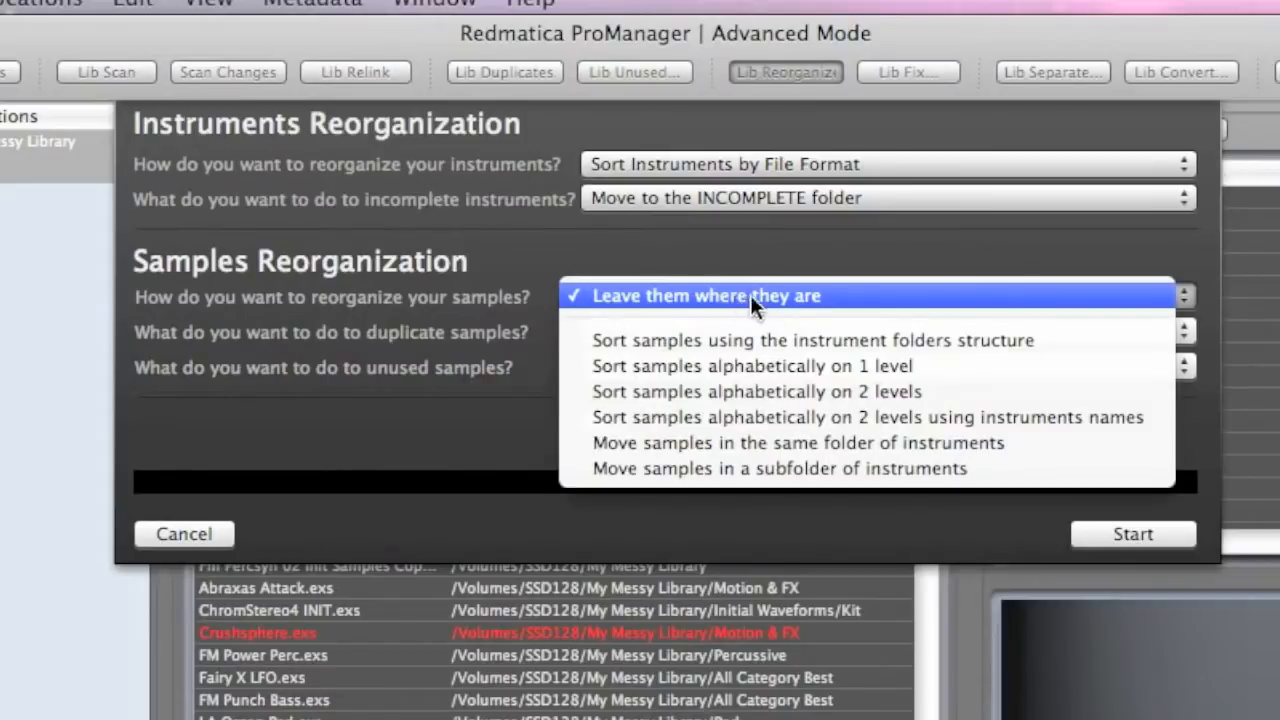
click(812, 340)
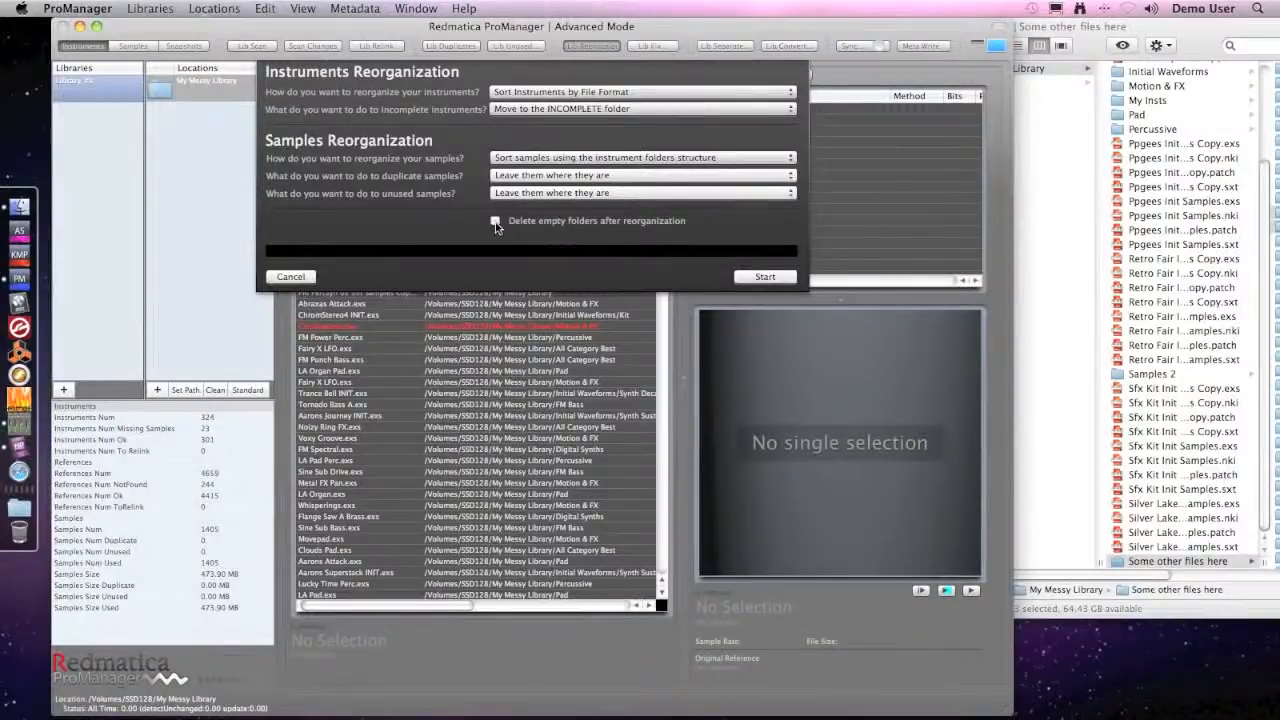
click(495, 221)
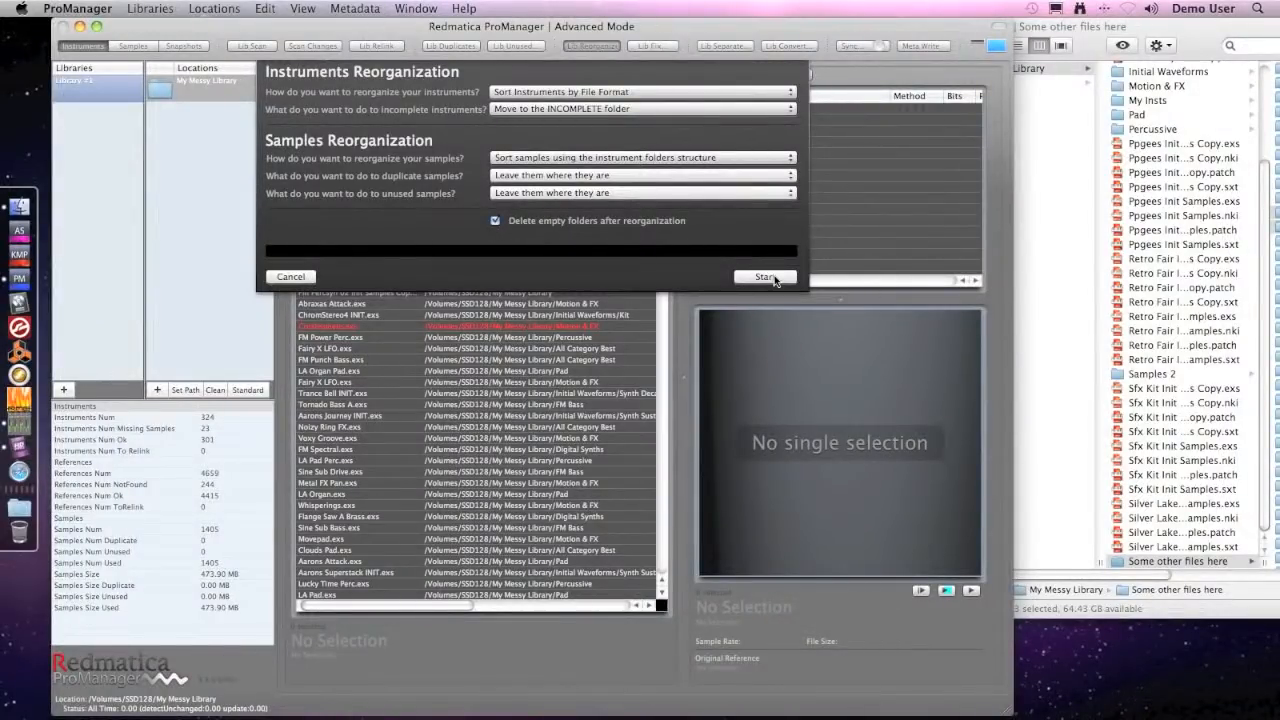
click(765, 277)
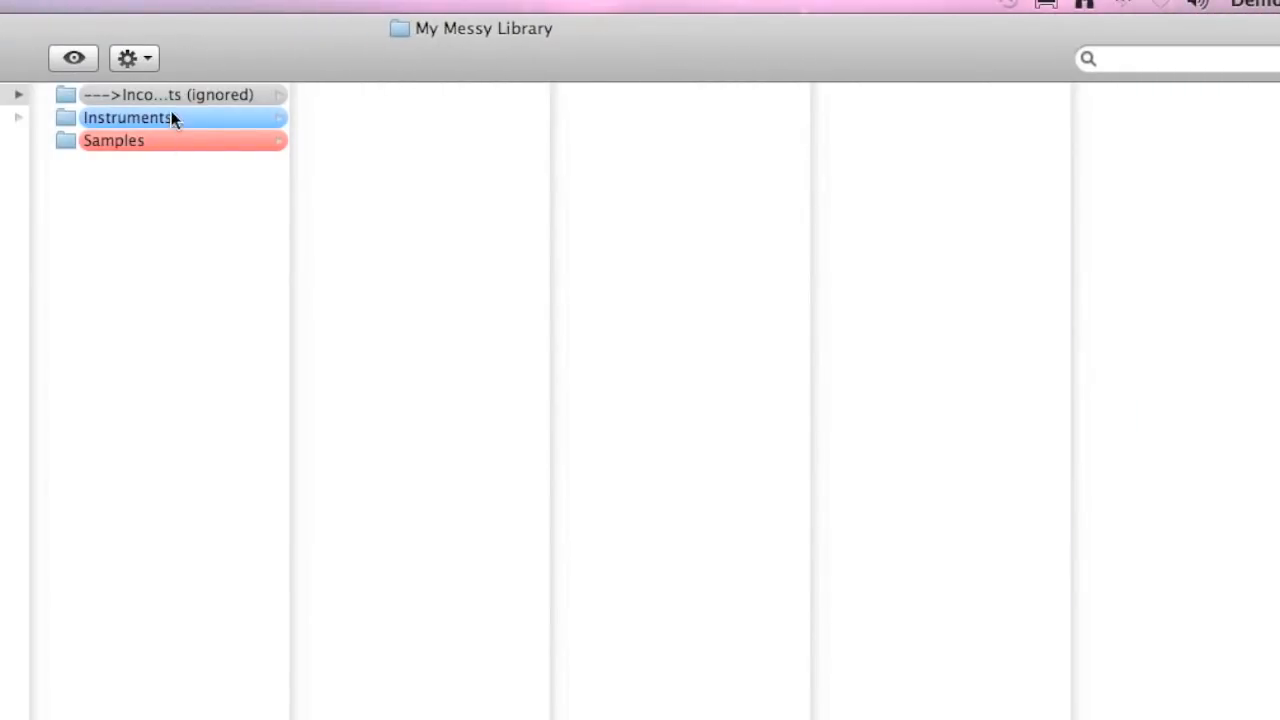
- Browse the Instruments folder's Kontakt Format and EXS24 Format subfolders in Finder
click(127, 117)
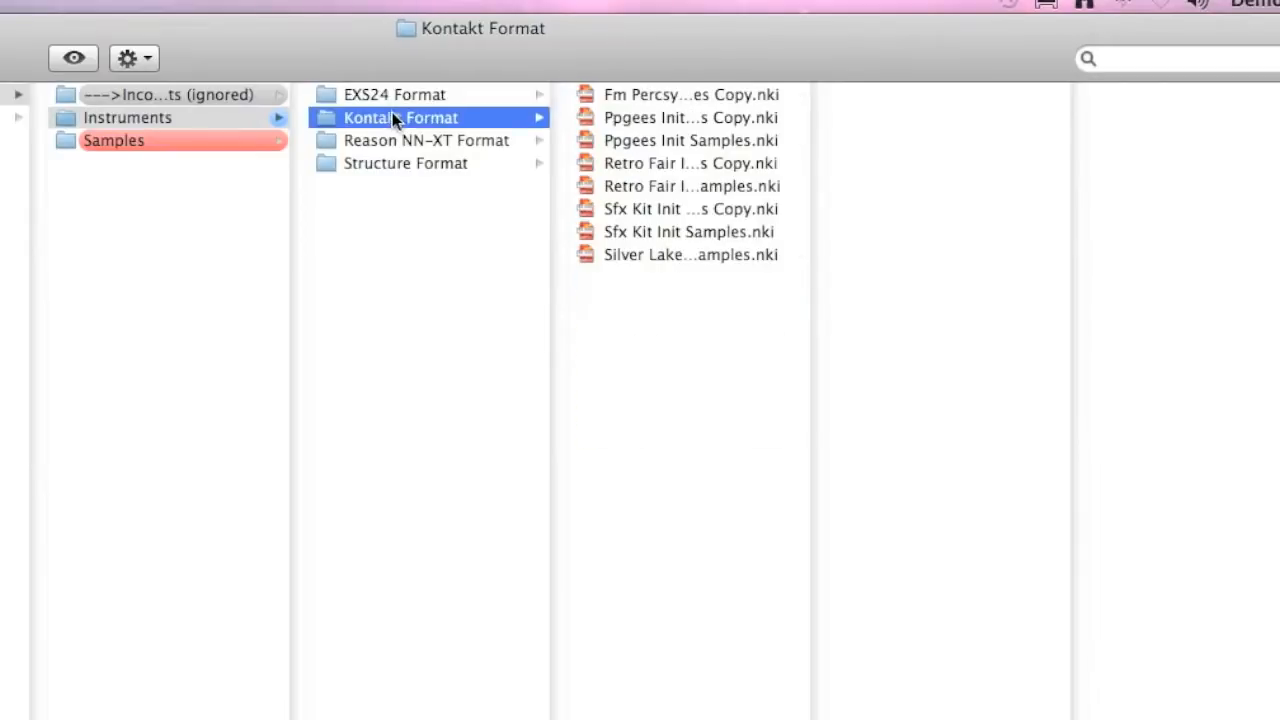
click(394, 94)
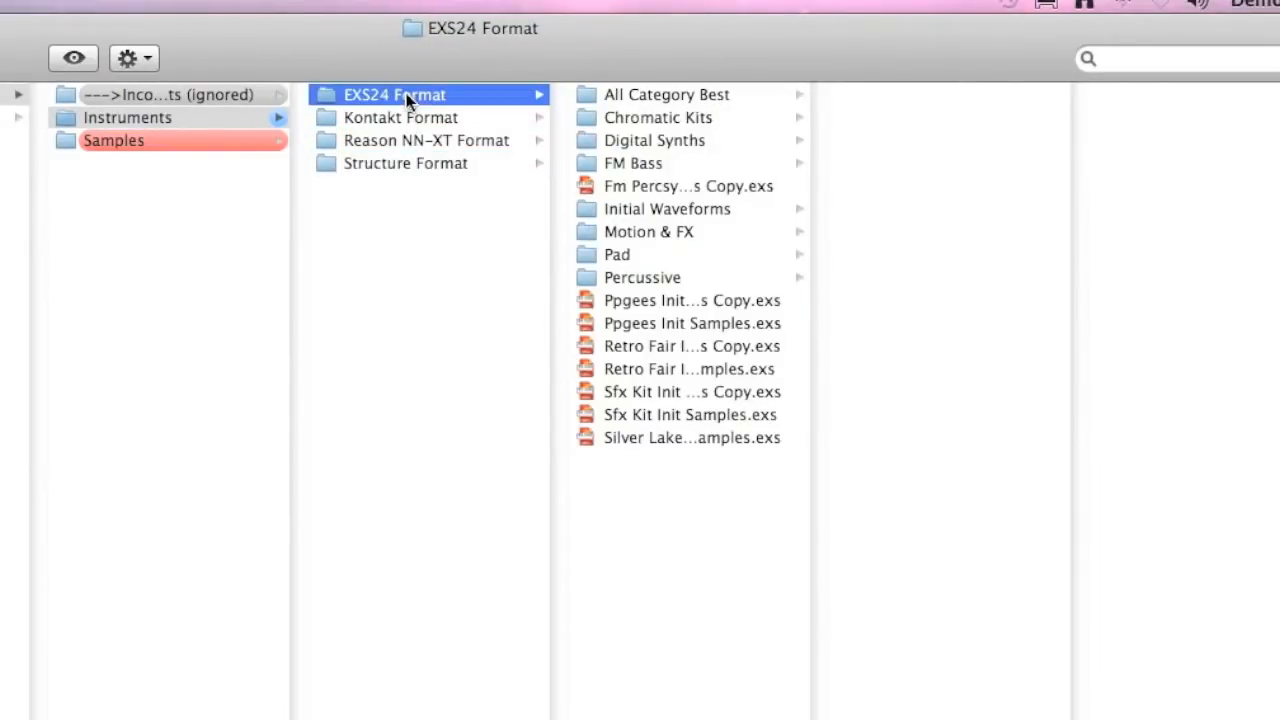
click(127, 117)
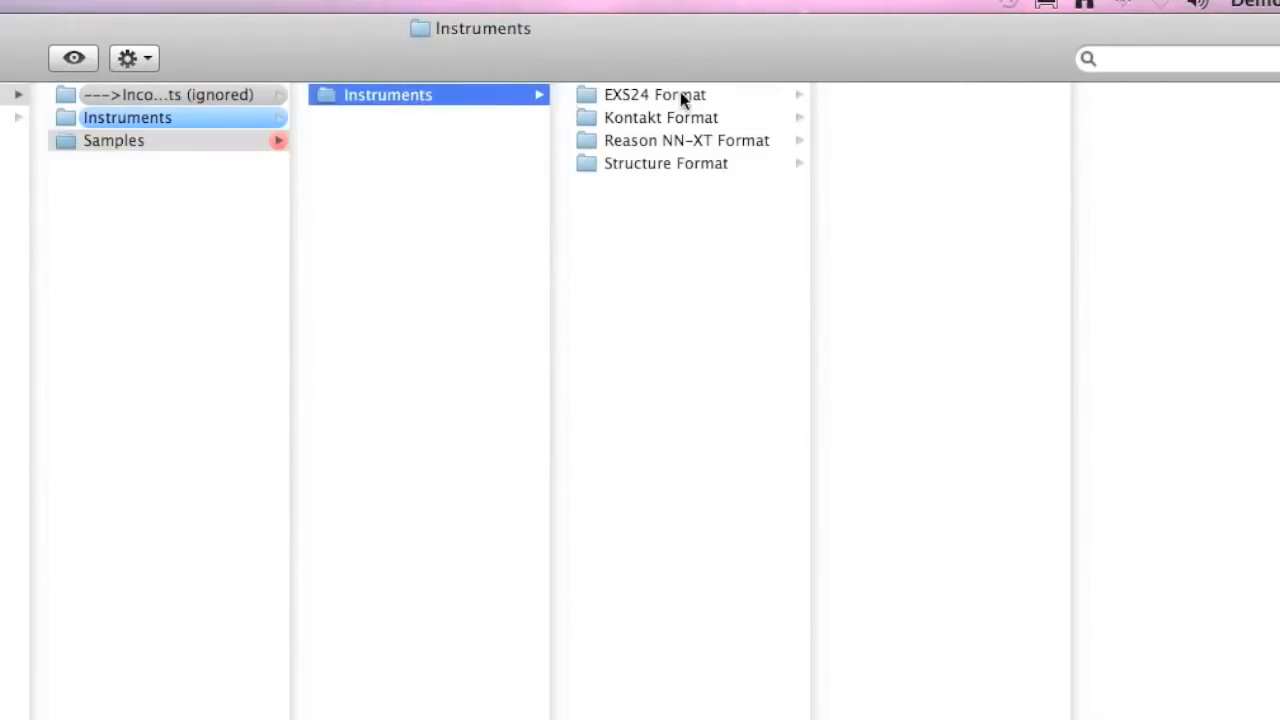